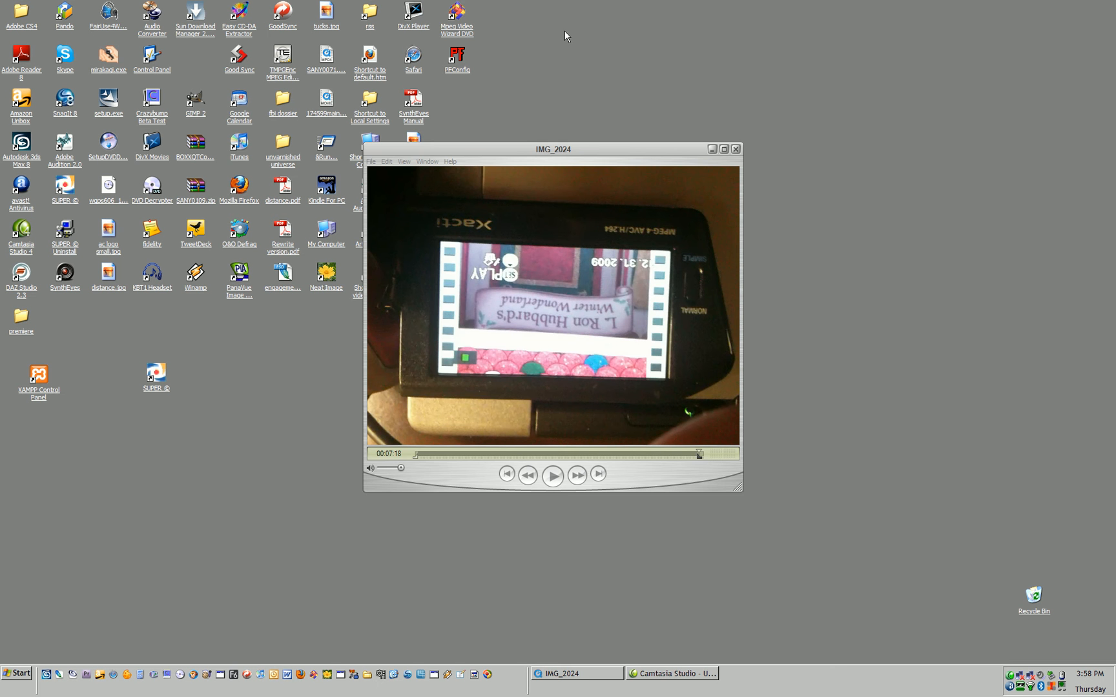
pyautogui.moveTo(492, 240)
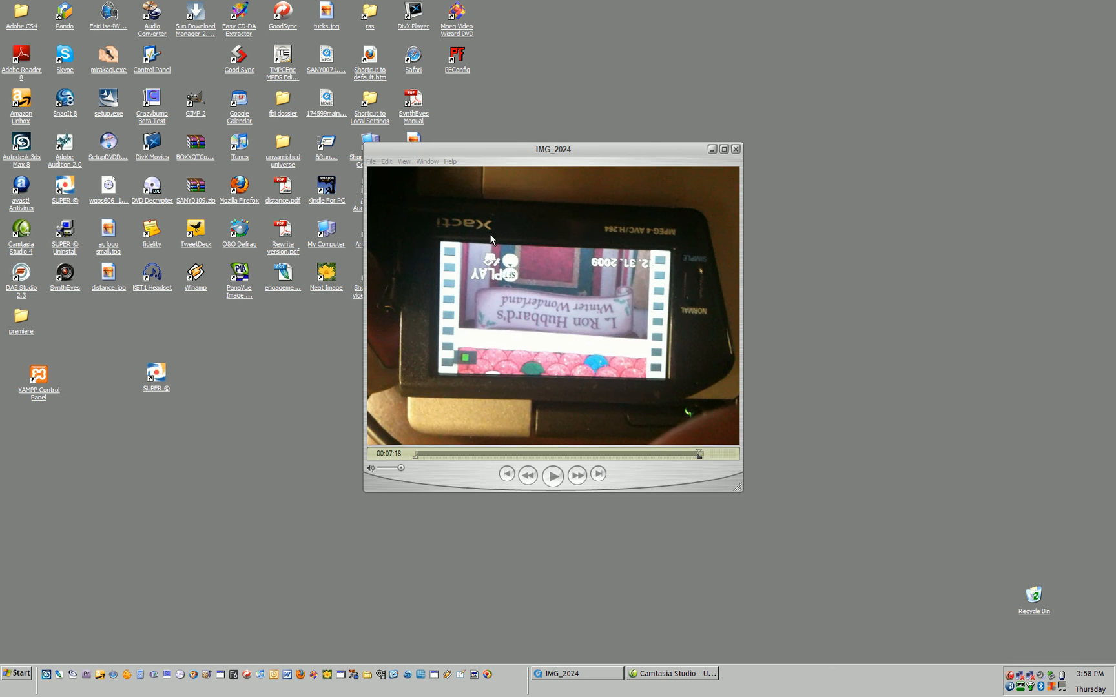
pyautogui.moveTo(643, 212)
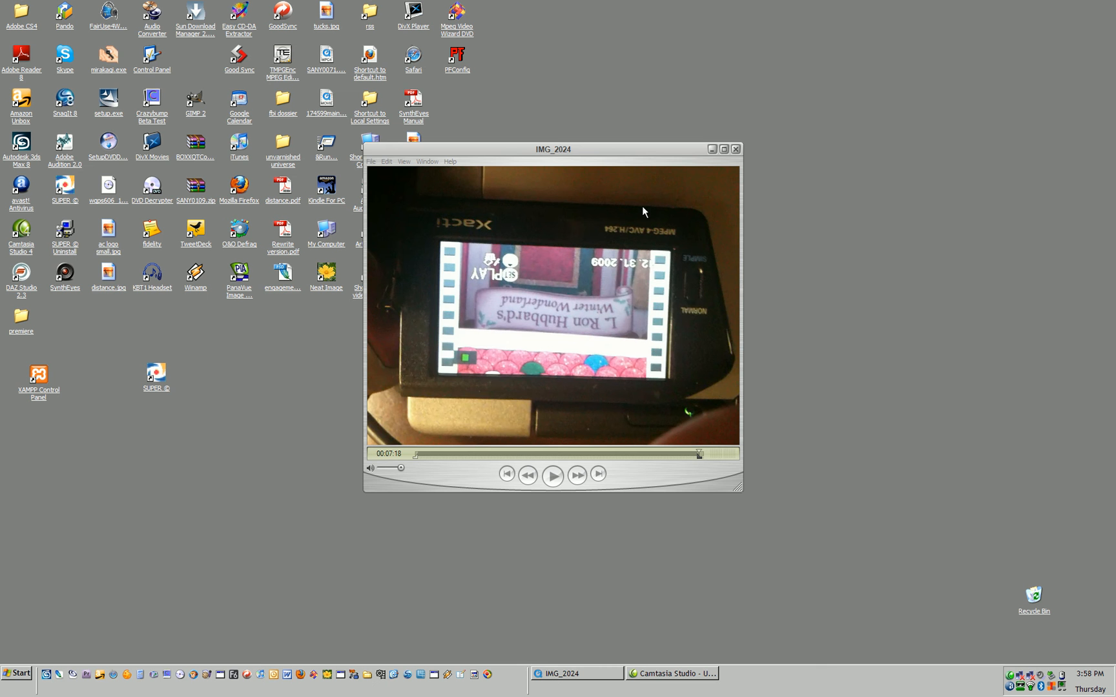
pyautogui.moveTo(477, 214)
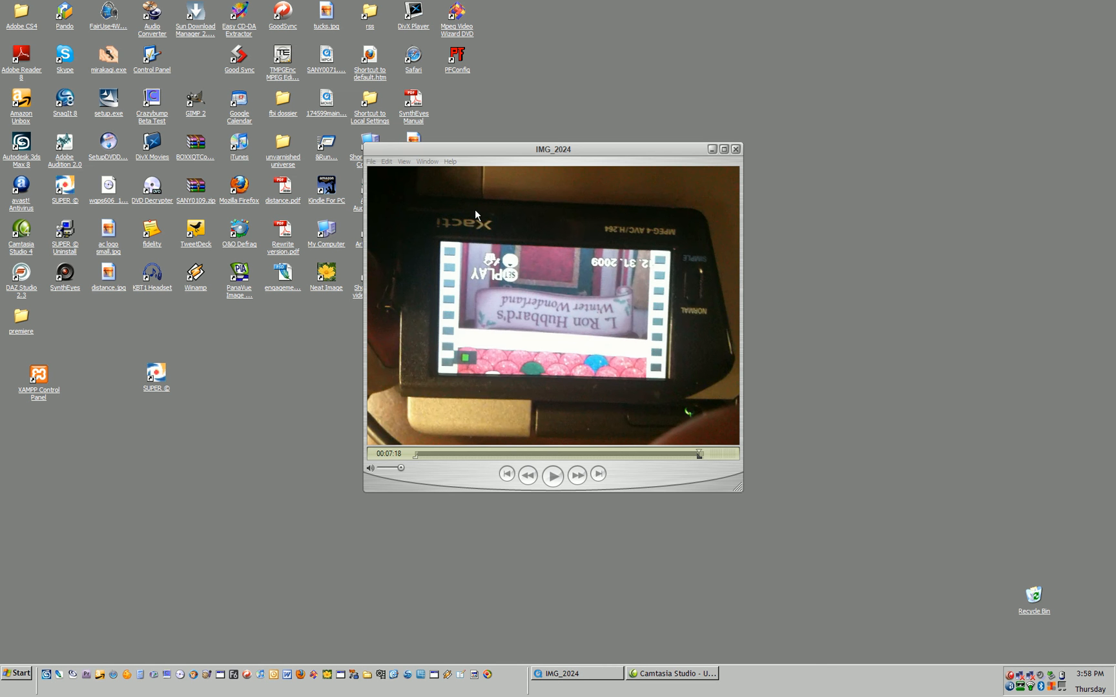
pyautogui.moveTo(468, 159)
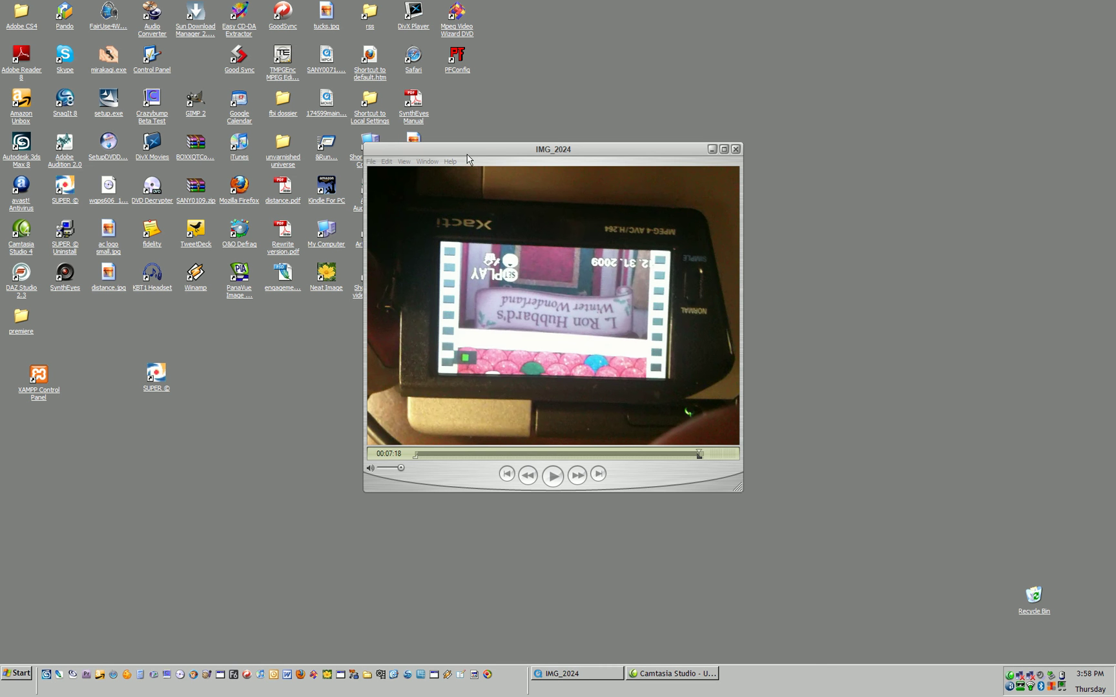
pyautogui.moveTo(707, 74)
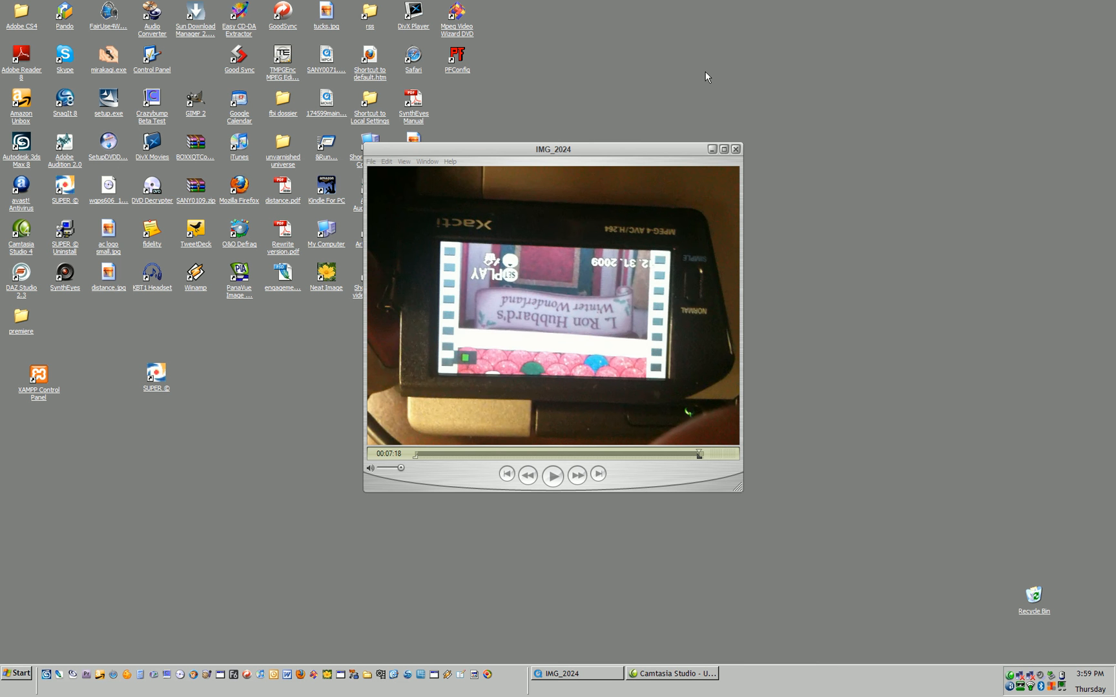
pyautogui.moveTo(668, 259)
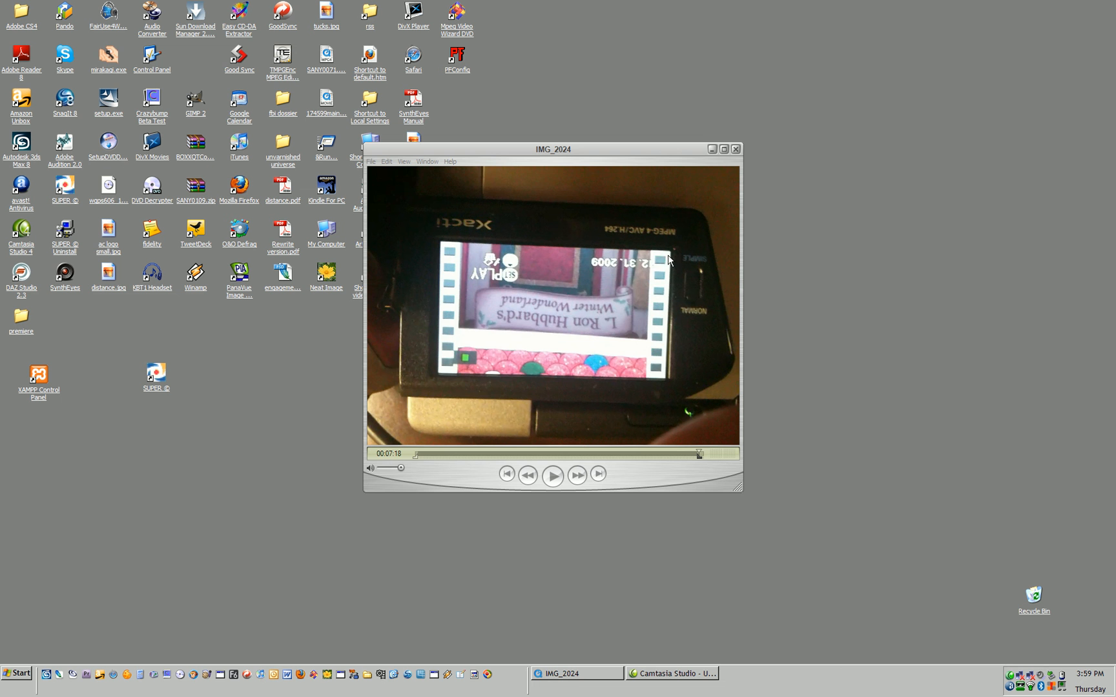
pyautogui.moveTo(562, 320)
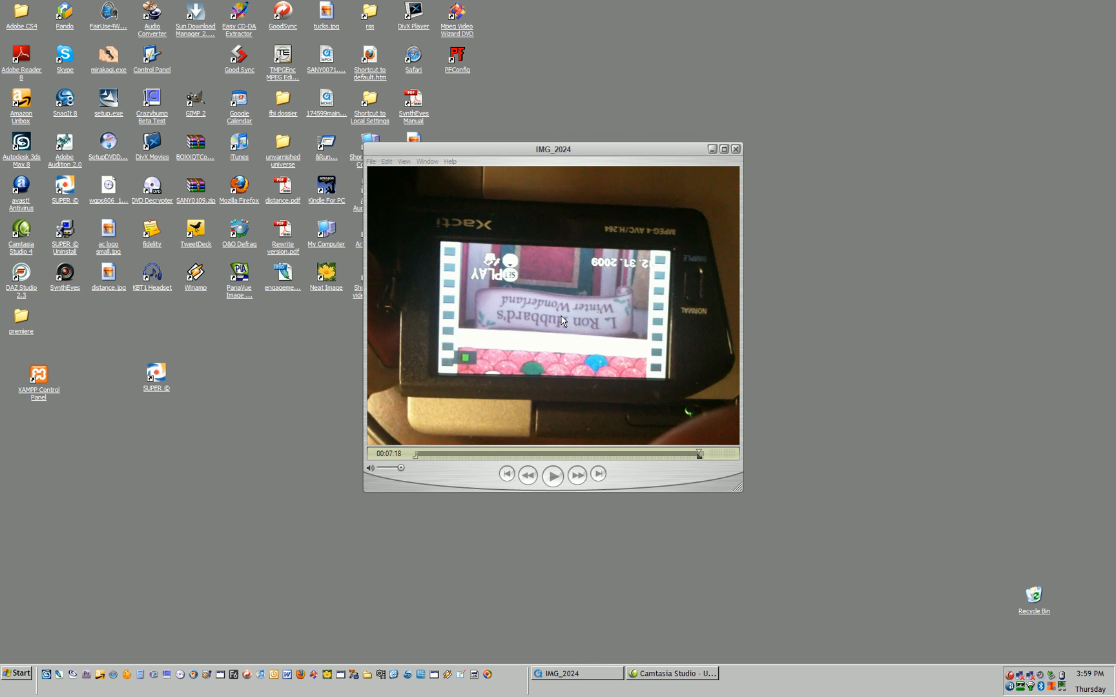
pyautogui.moveTo(622, 158)
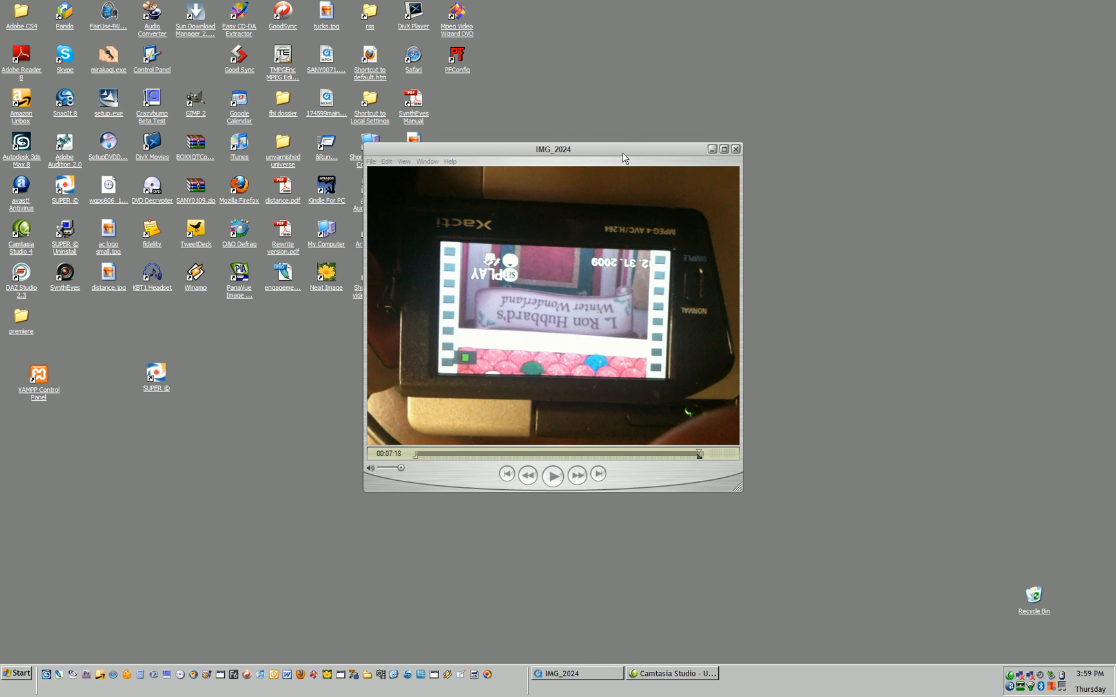
pyautogui.moveTo(627, 130)
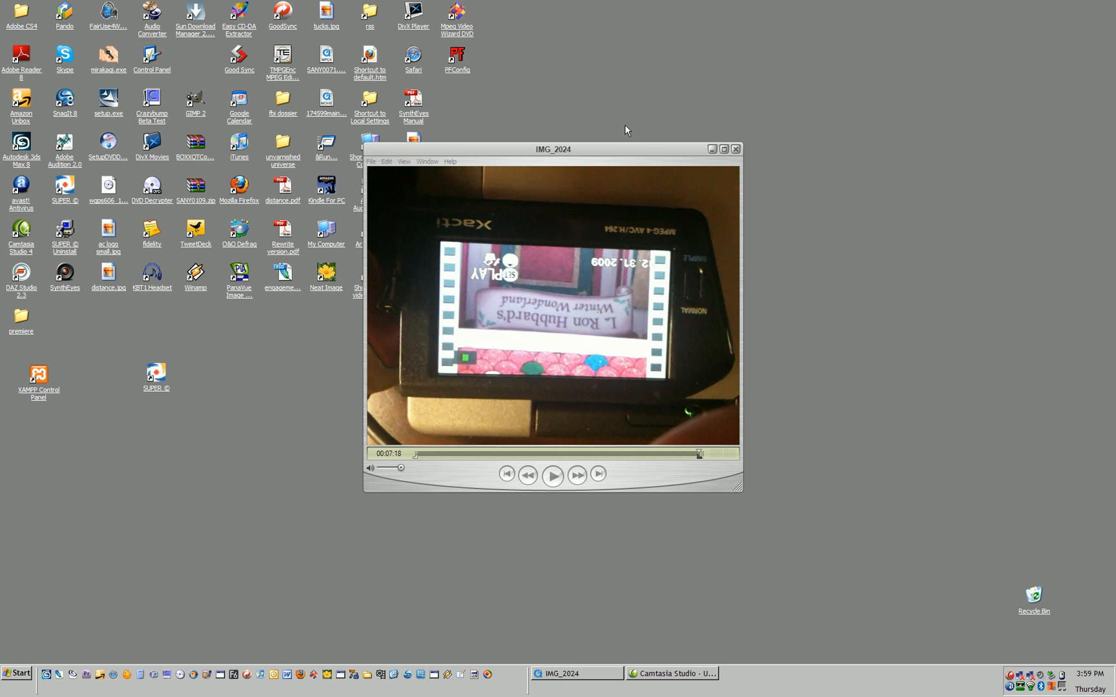
pyautogui.moveTo(620, 135)
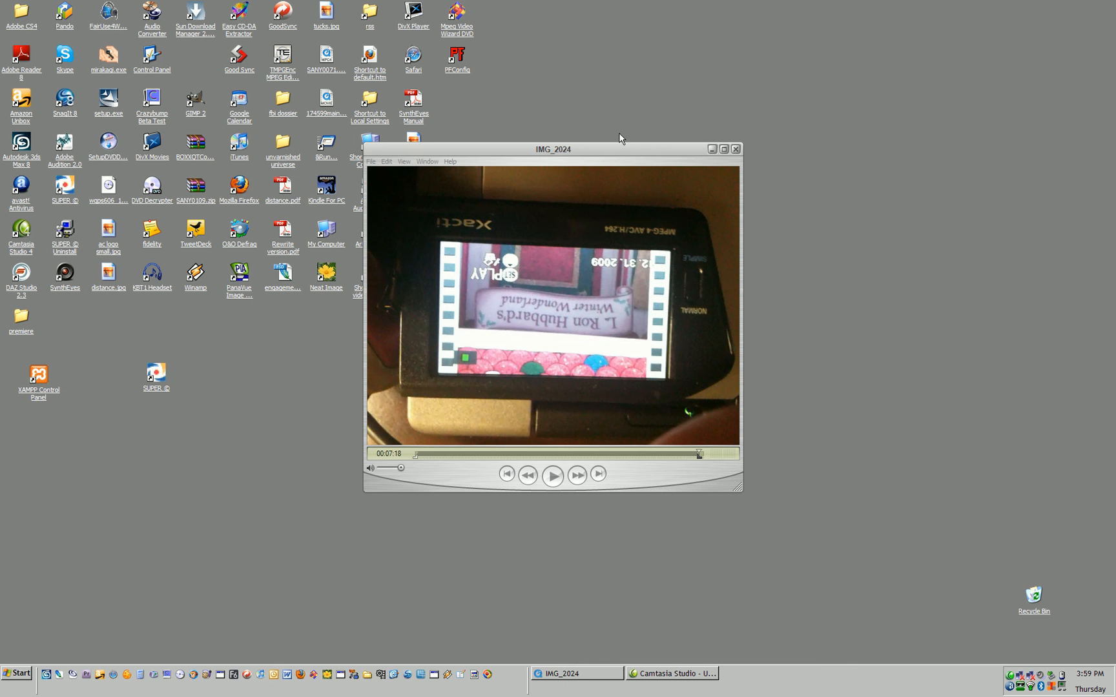
pyautogui.moveTo(591, 192)
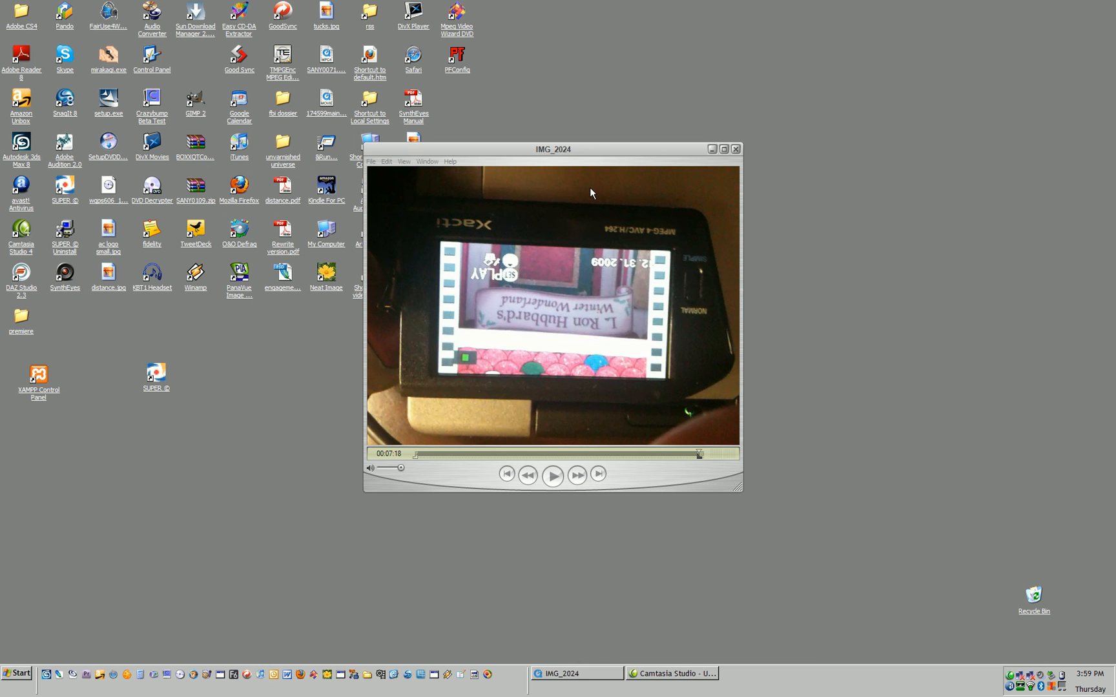
pyautogui.moveTo(461, 194)
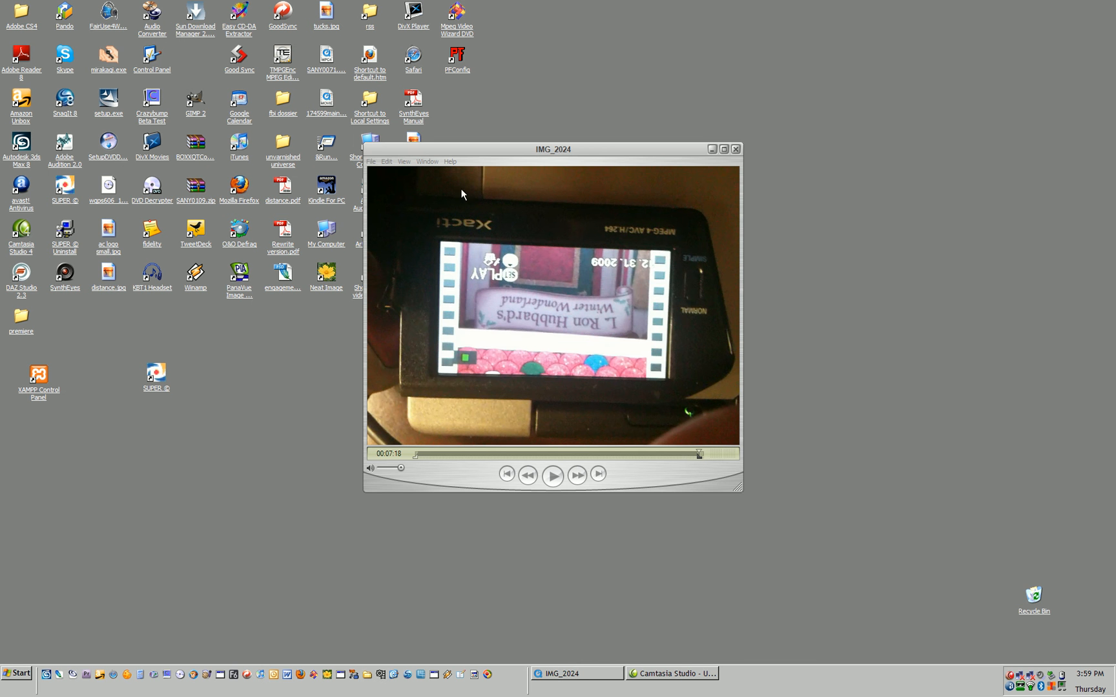
pyautogui.moveTo(369, 173)
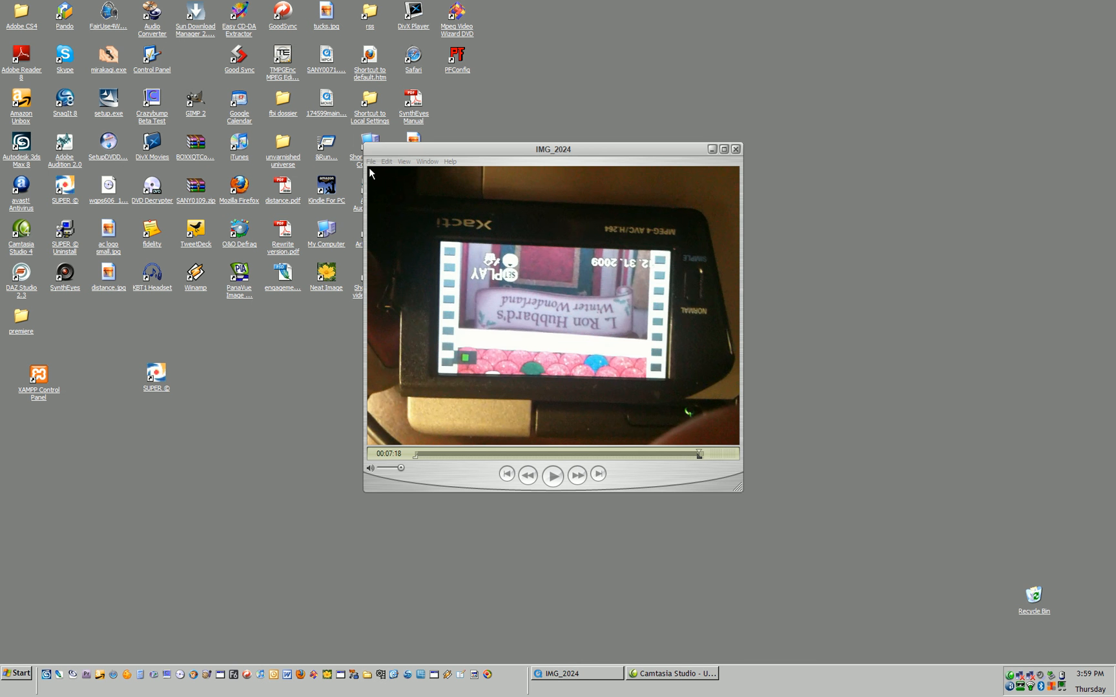
pyautogui.moveTo(734, 377)
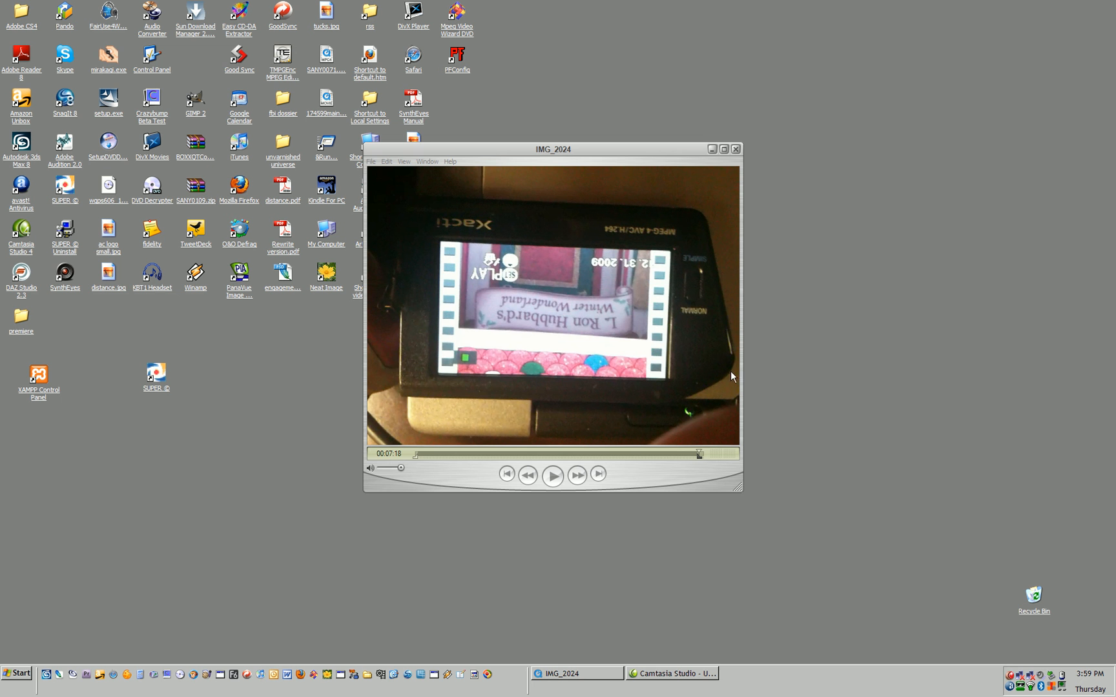
pyautogui.moveTo(736, 442)
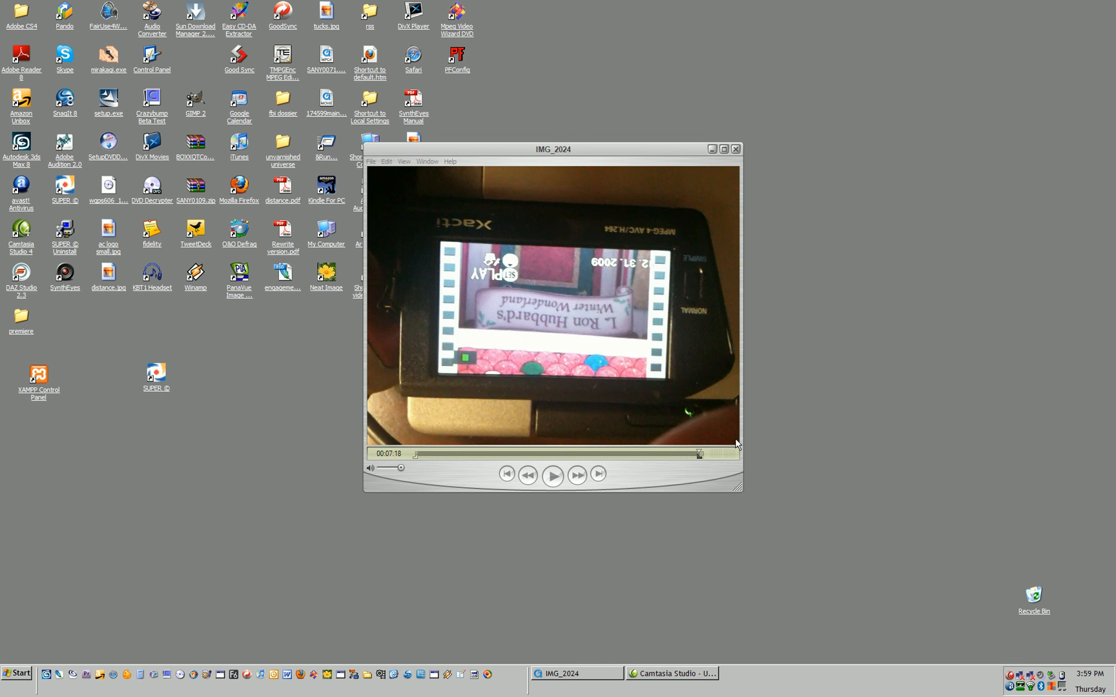
pyautogui.moveTo(395, 198)
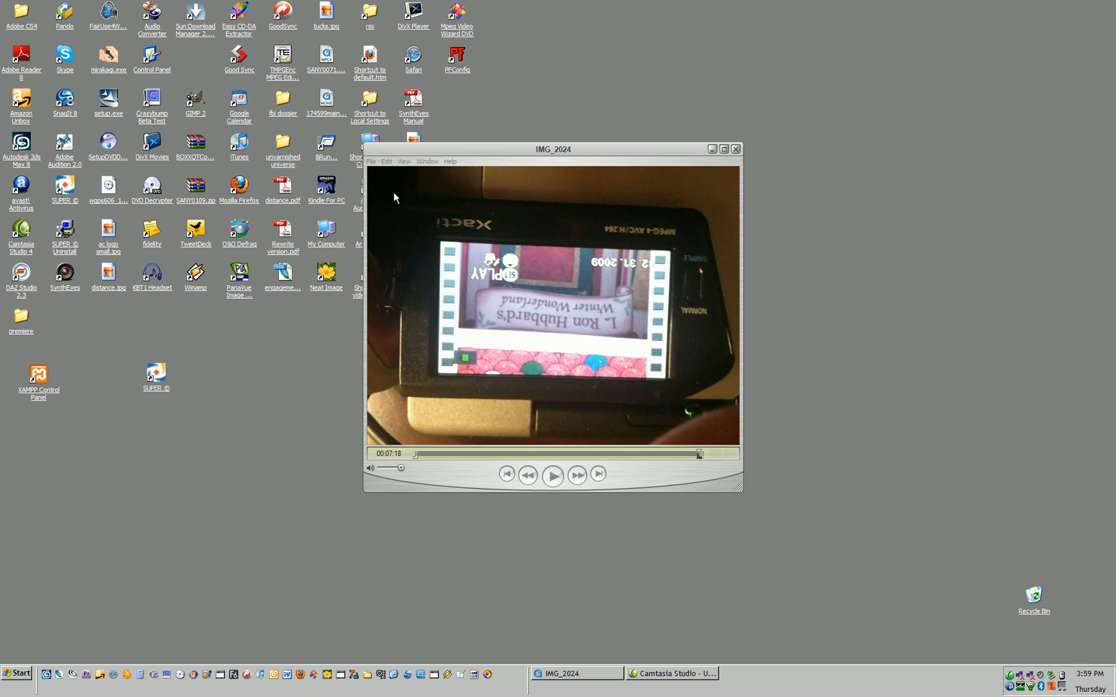
pyautogui.moveTo(373, 175)
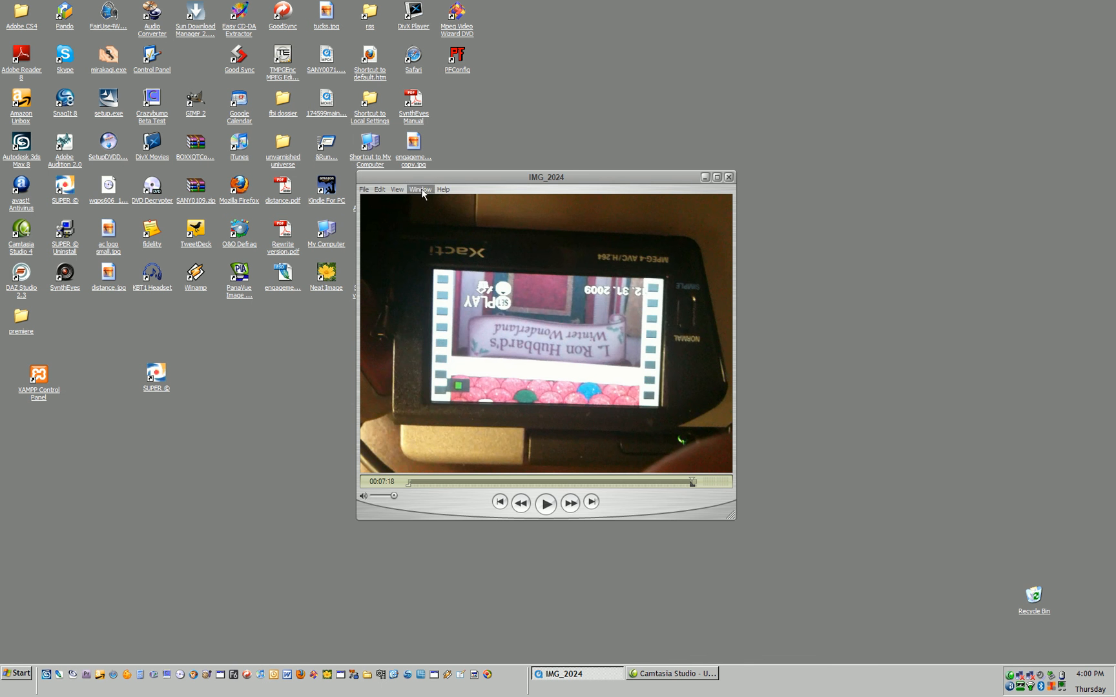
# Step: Show the movie properties for IMG_2024, listing its video and sound tracks
pyautogui.click(420, 190)
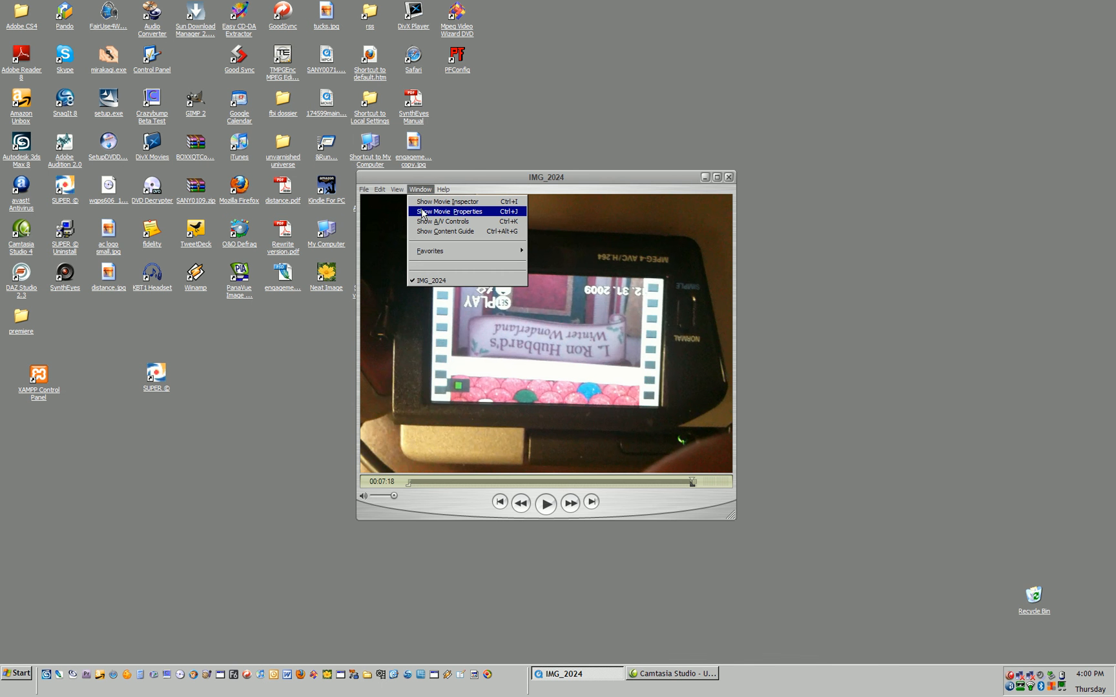
pyautogui.click(448, 212)
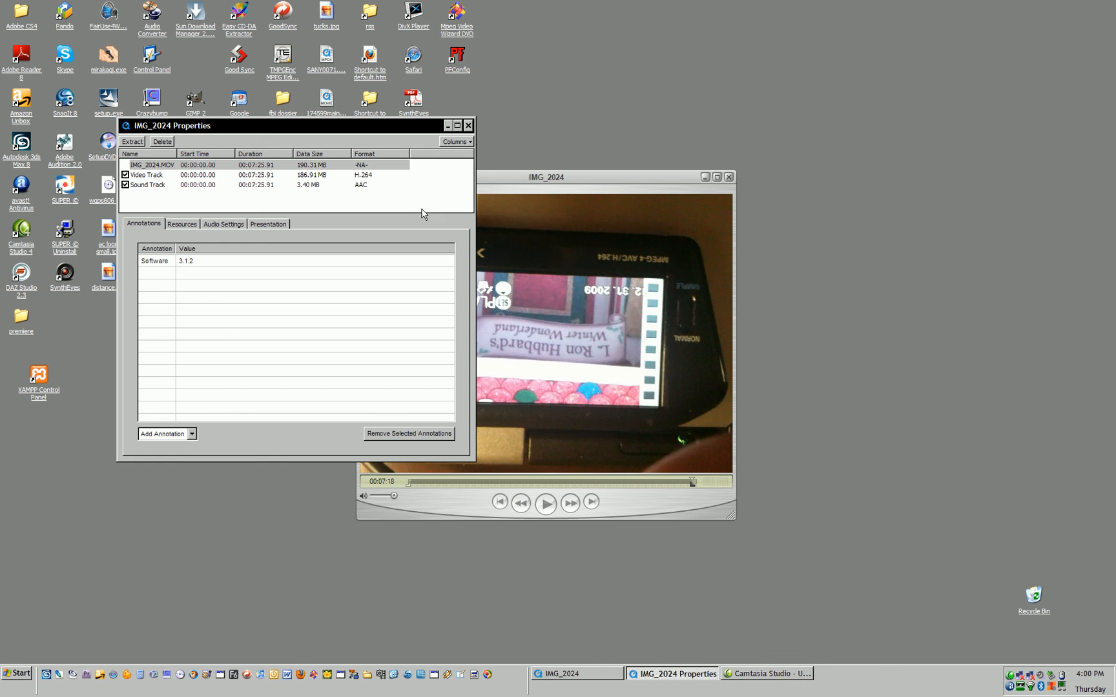
pyautogui.moveTo(414, 212)
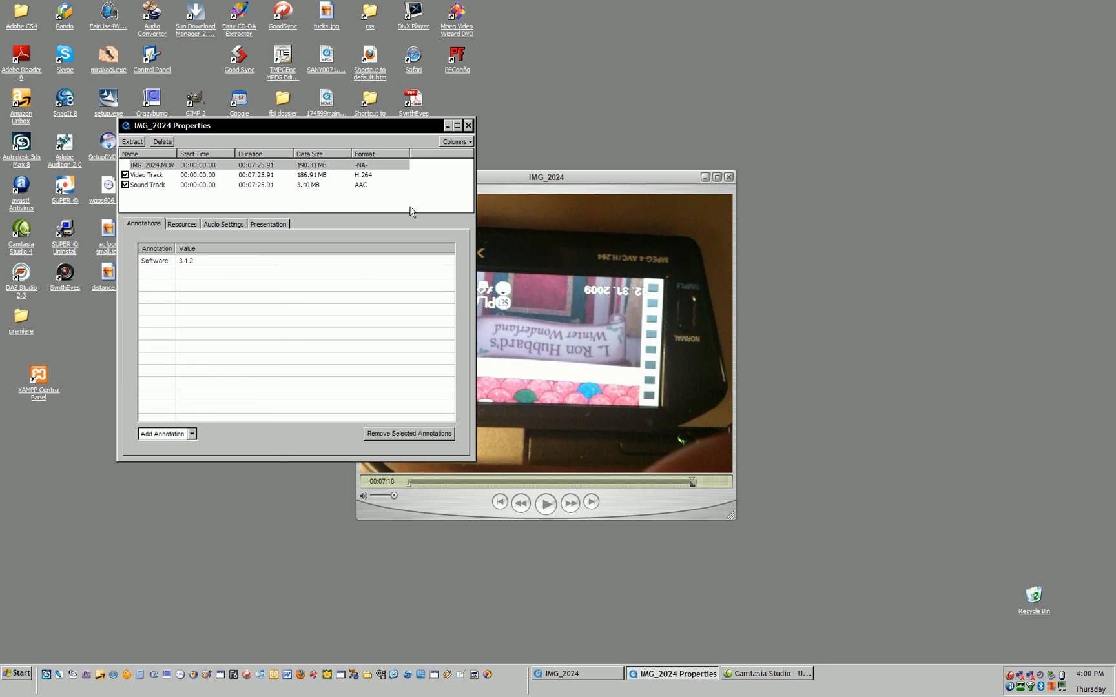
pyautogui.moveTo(287, 175)
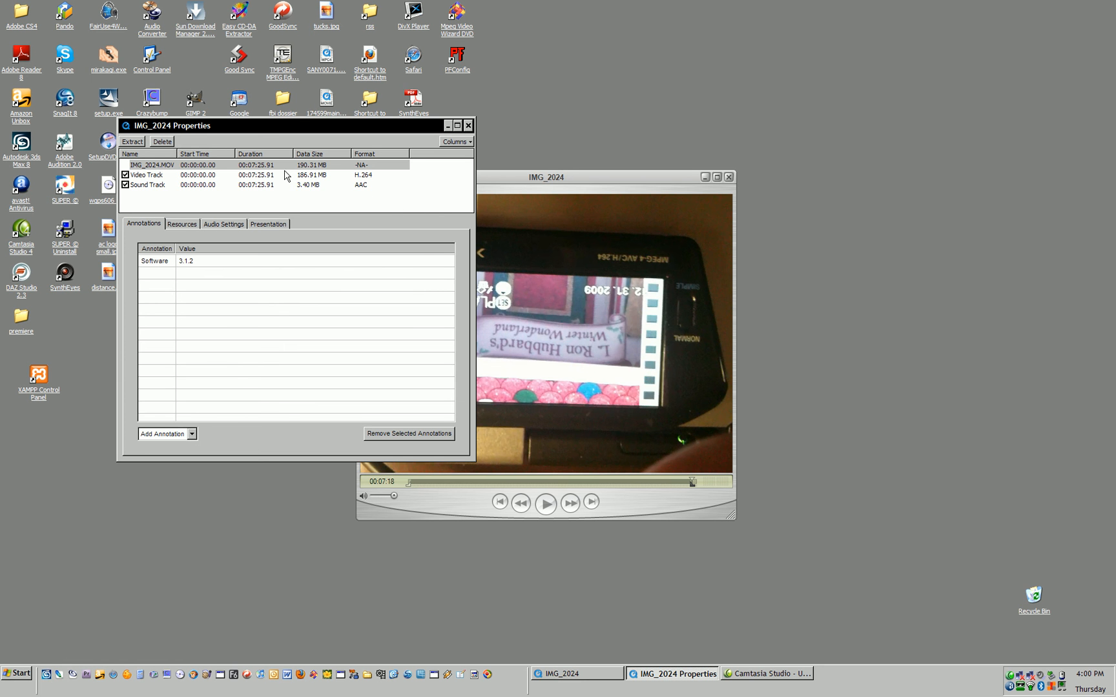
pyautogui.moveTo(281, 173)
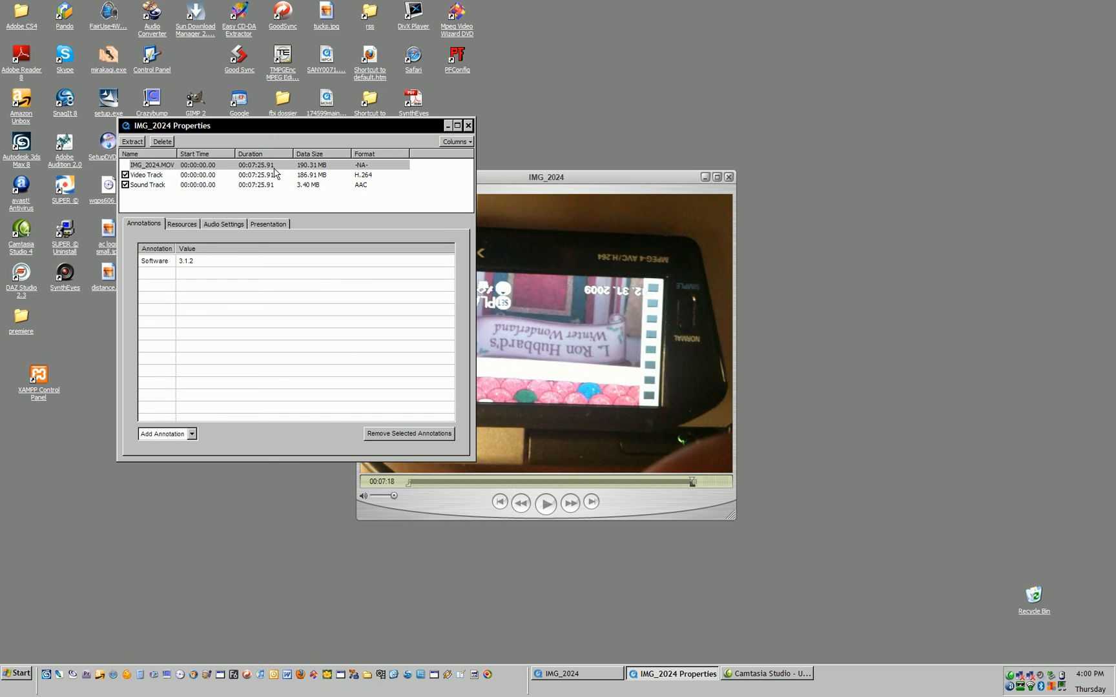
pyautogui.moveTo(222, 171)
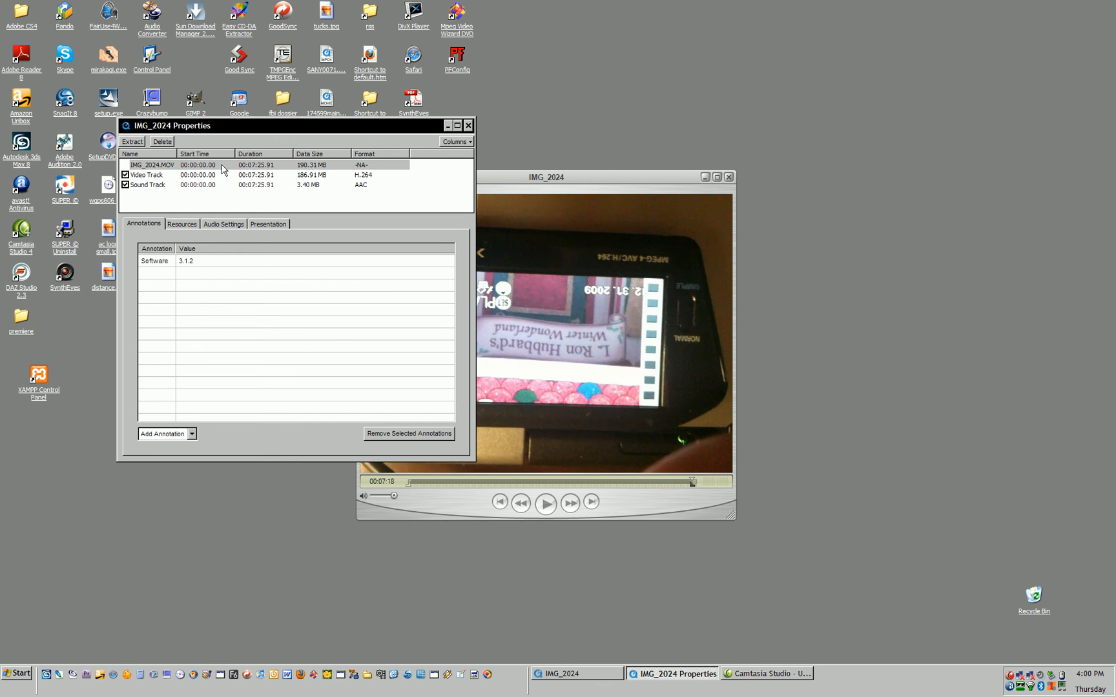
pyautogui.moveTo(189, 196)
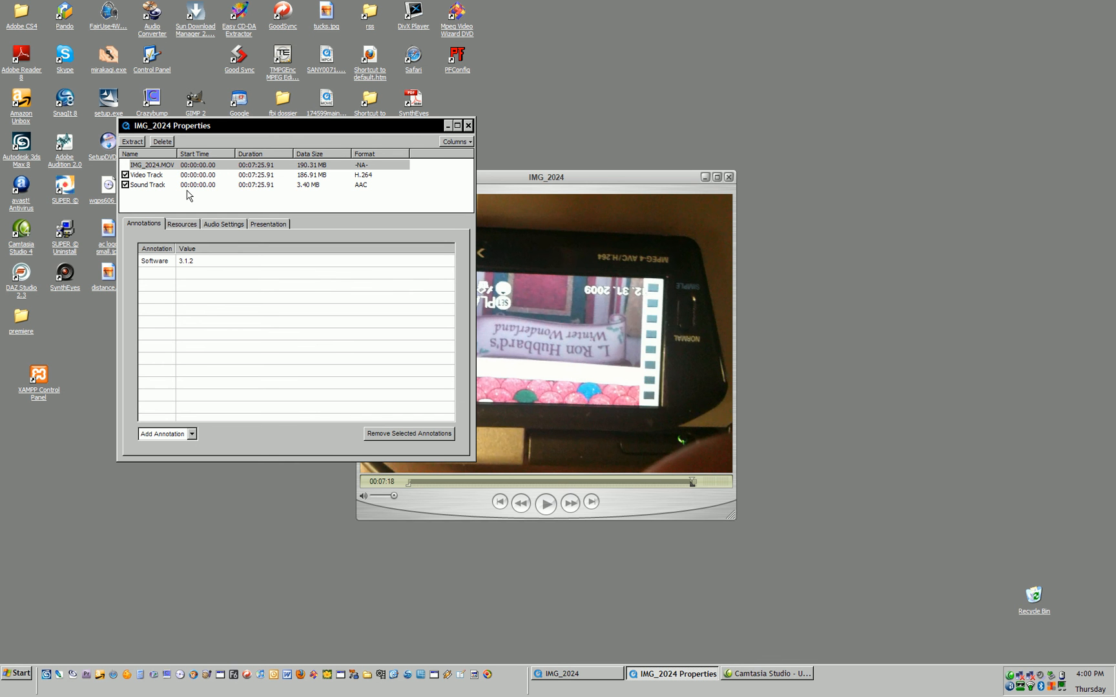
pyautogui.moveTo(155, 194)
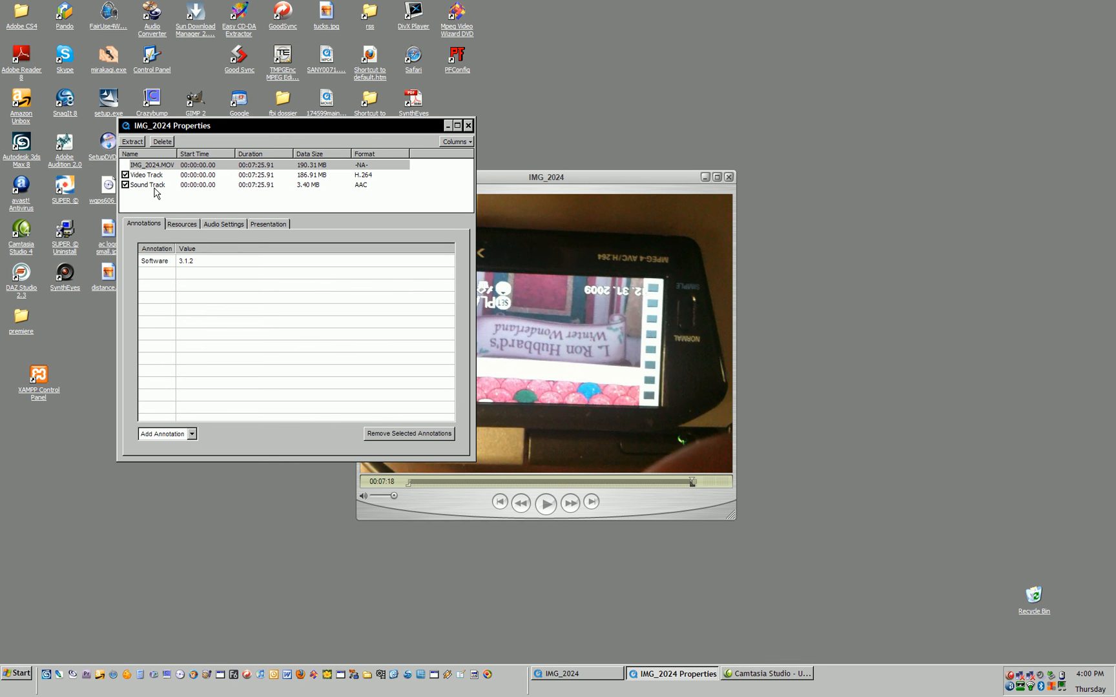
pyautogui.moveTo(368, 183)
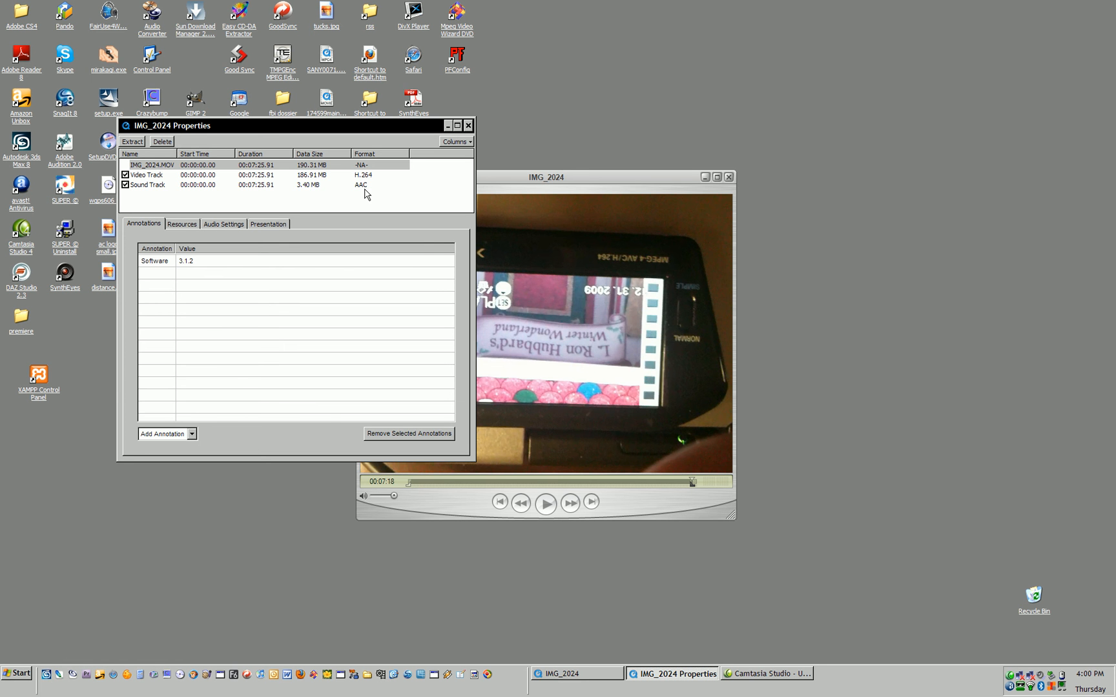
pyautogui.moveTo(363, 192)
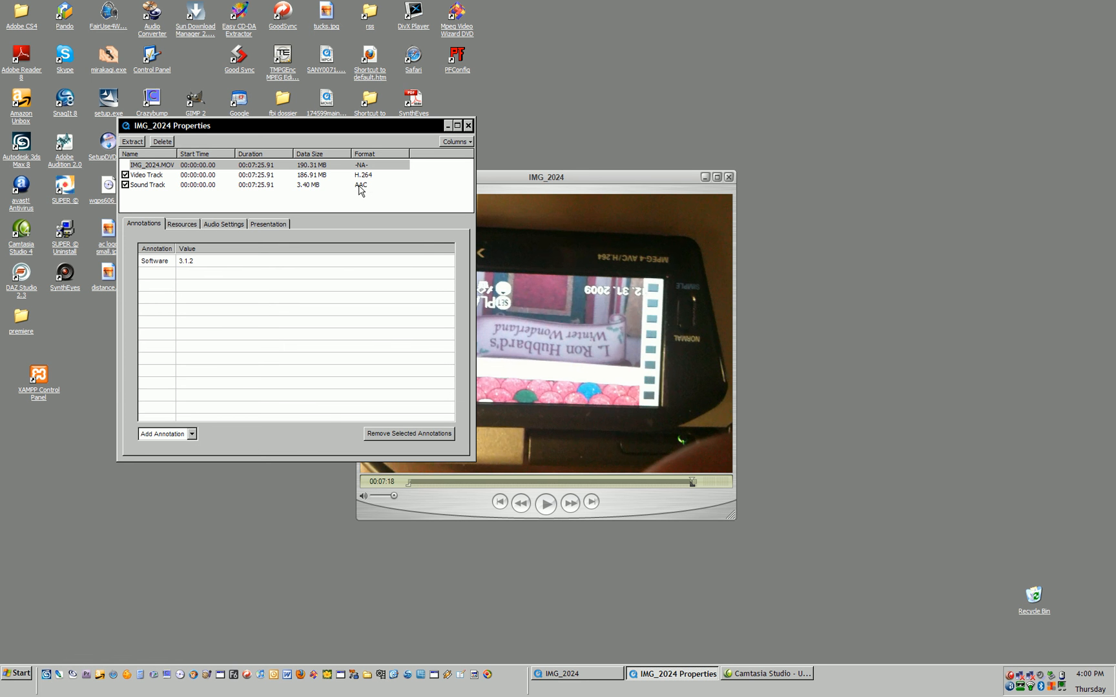
pyautogui.moveTo(260, 179)
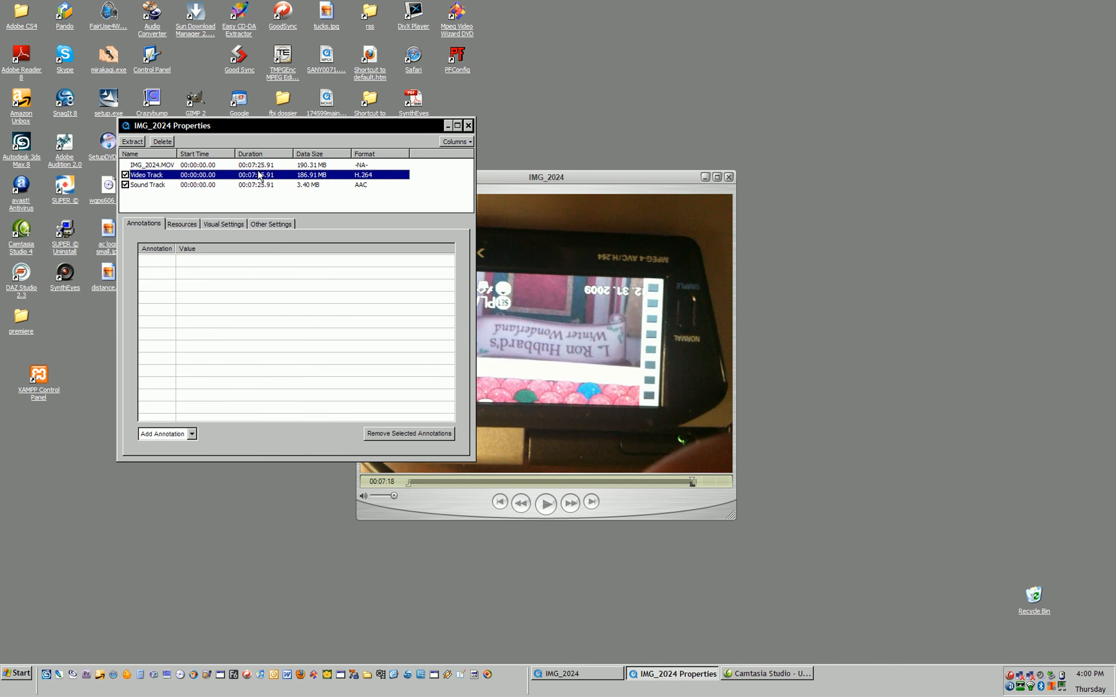
# Step: Flip the video track vertically and horizontally so it plays upright, with High Quality on
pyautogui.click(222, 223)
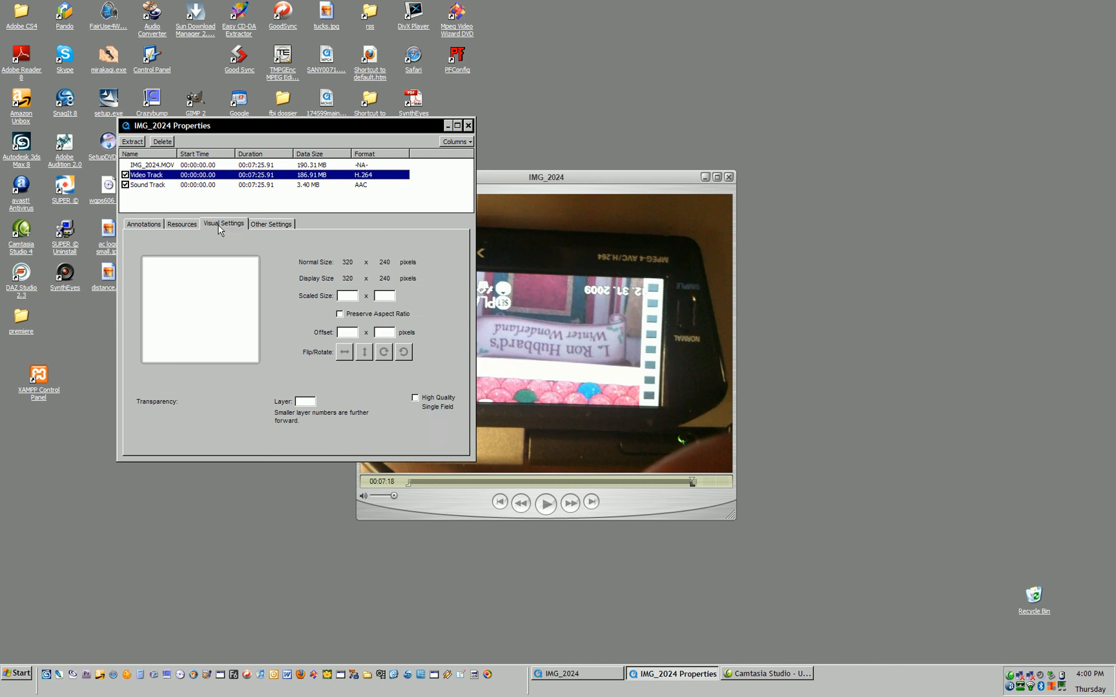
pyautogui.click(222, 224)
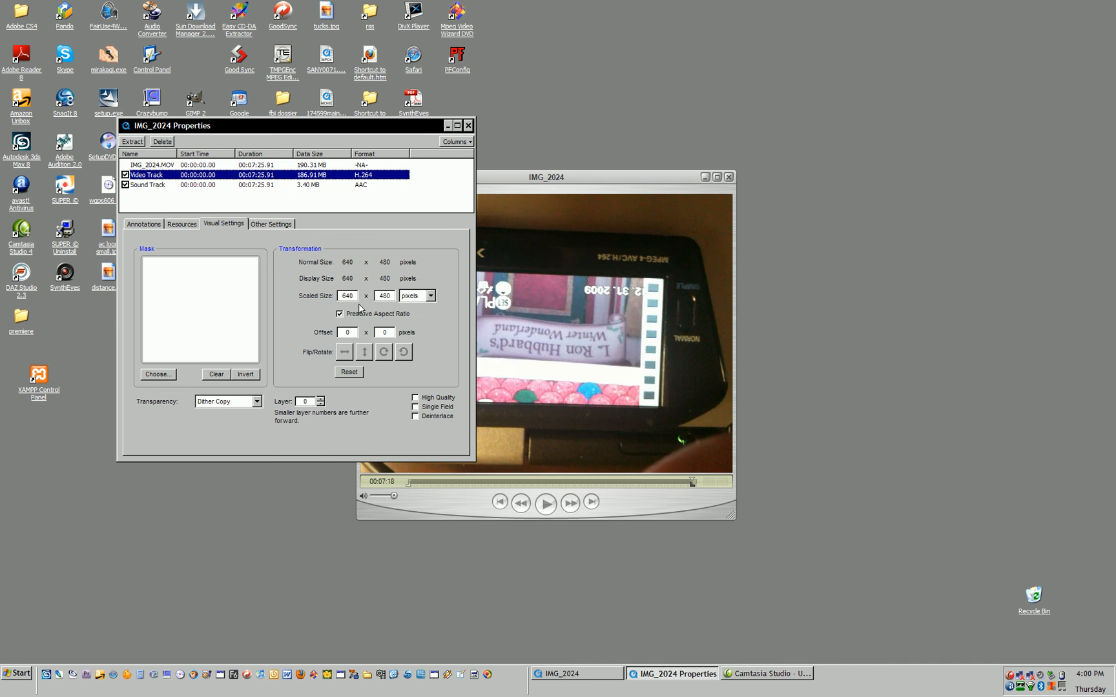
pyautogui.moveTo(348, 296)
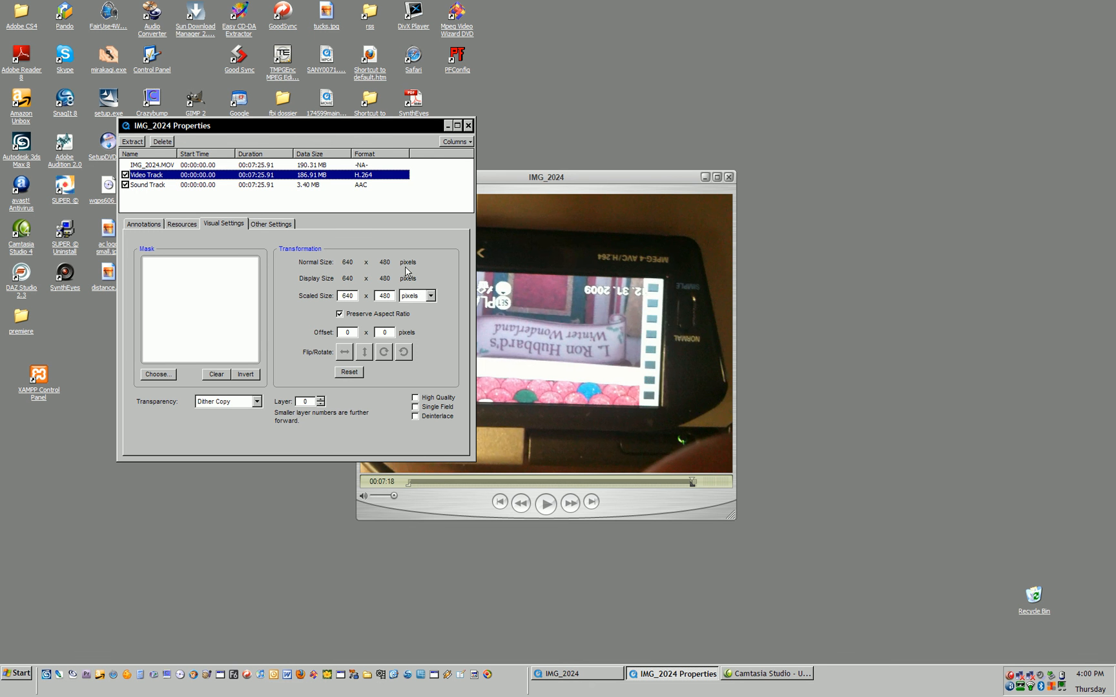
pyautogui.moveTo(390, 360)
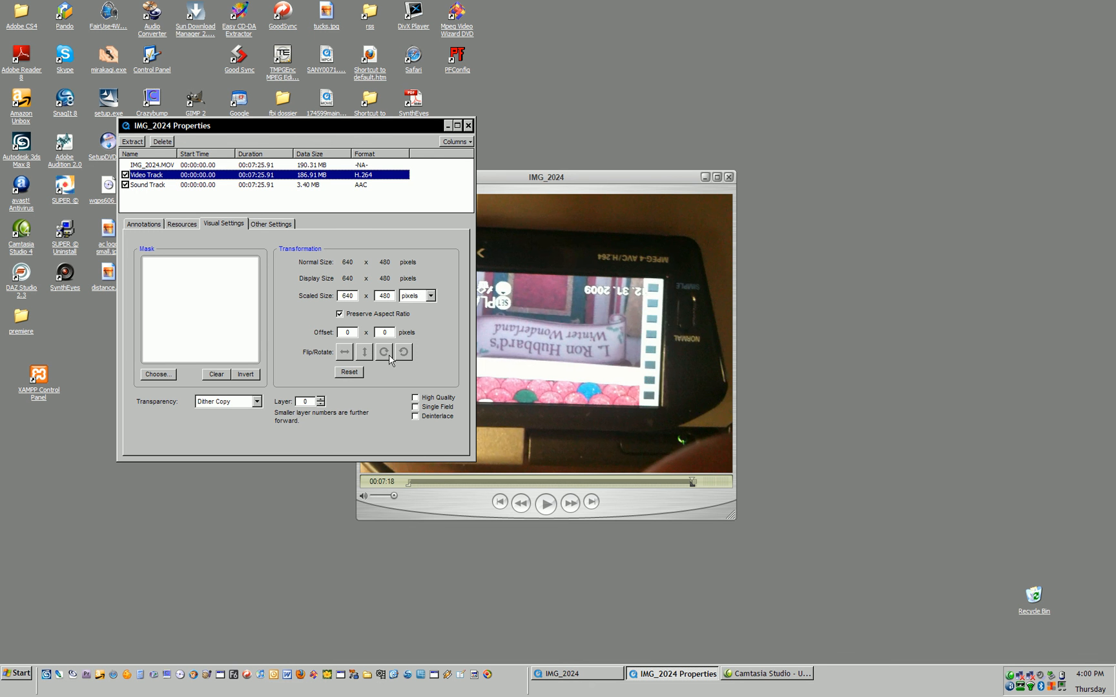
pyautogui.moveTo(344, 351)
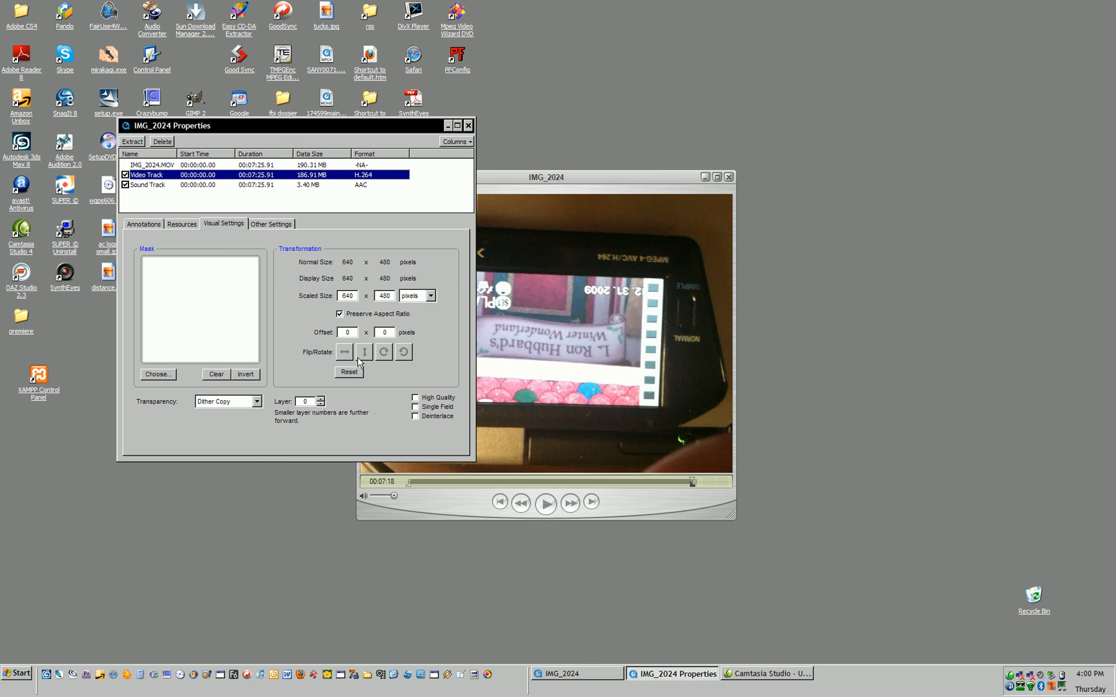
pyautogui.moveTo(364, 351)
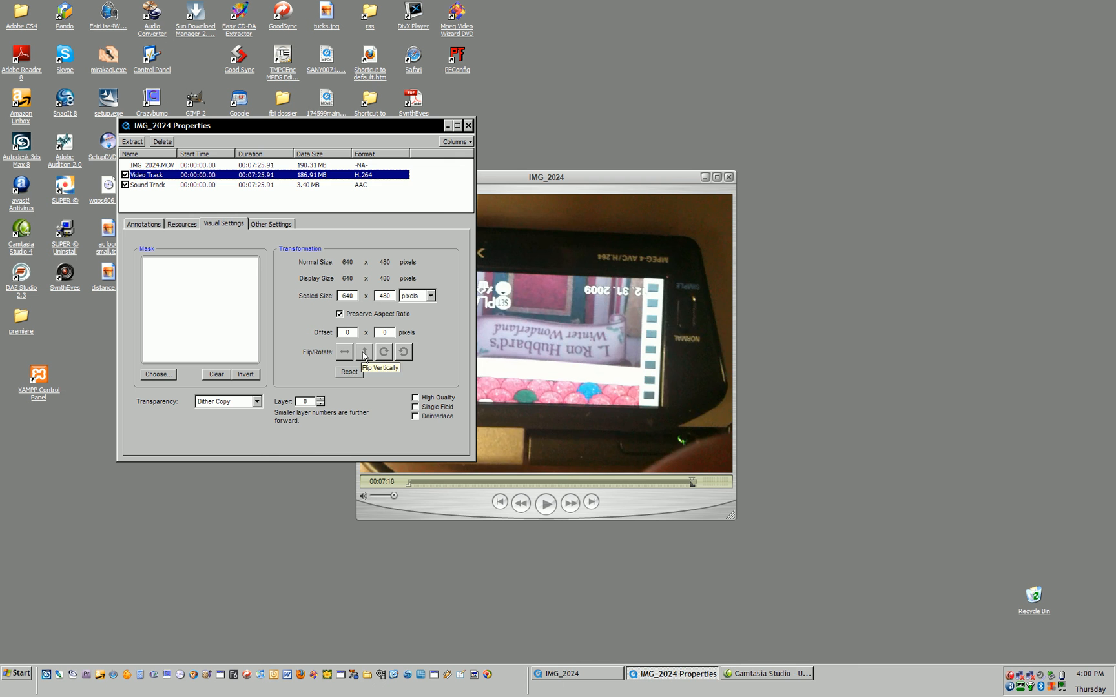
pyautogui.click(364, 351)
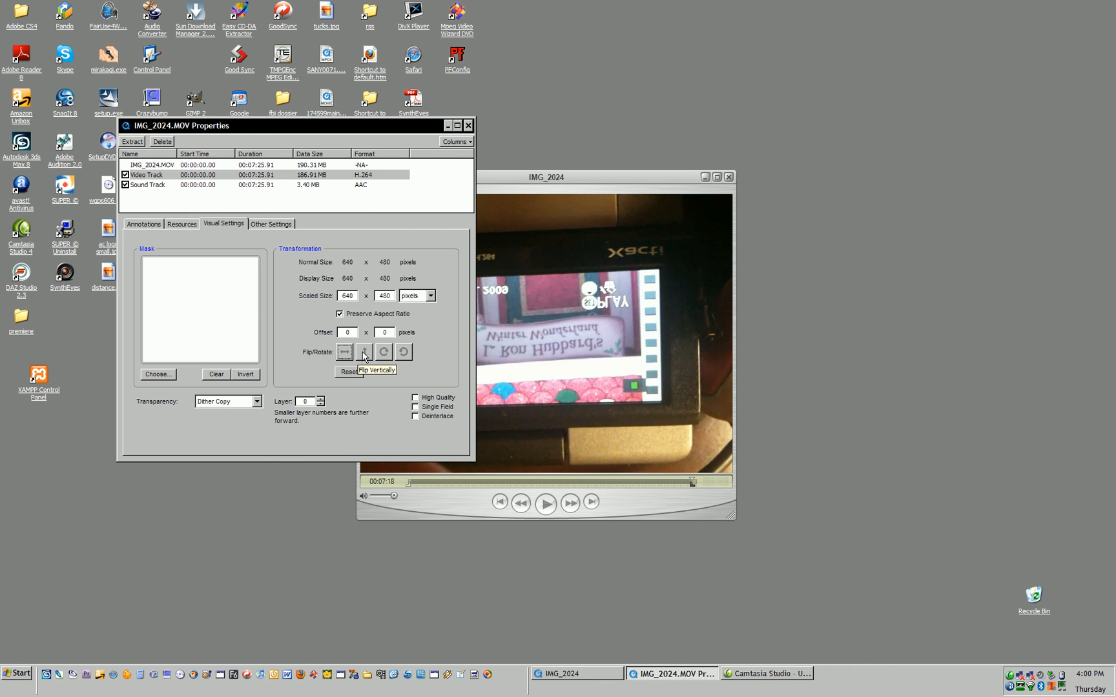
pyautogui.click(363, 352)
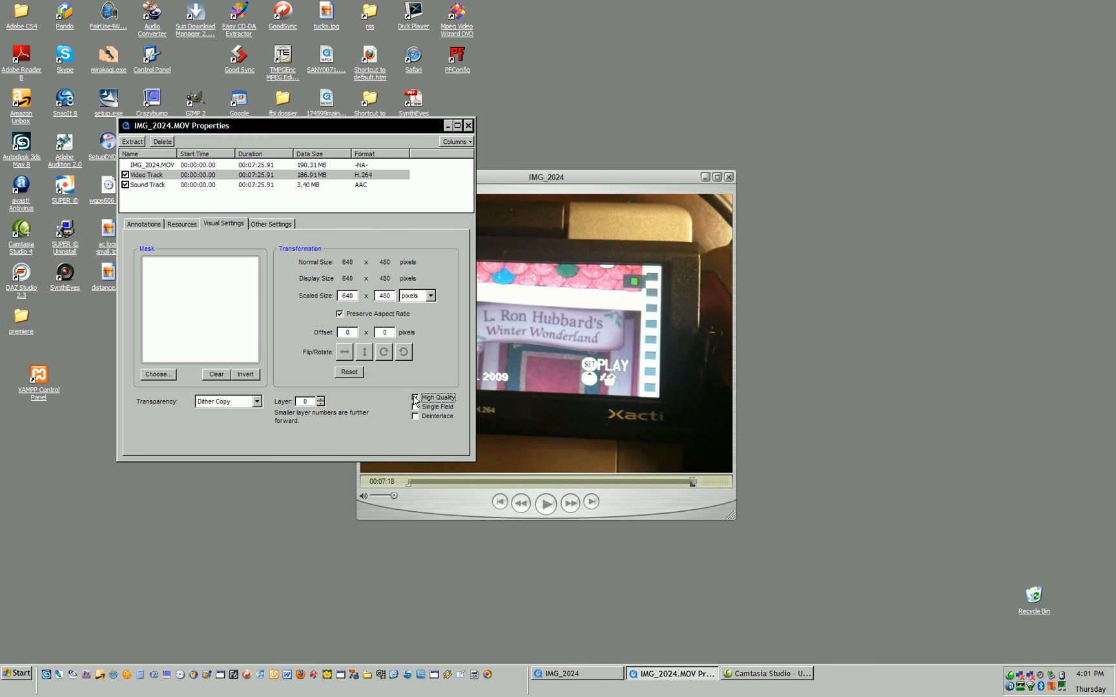
pyautogui.click(414, 397)
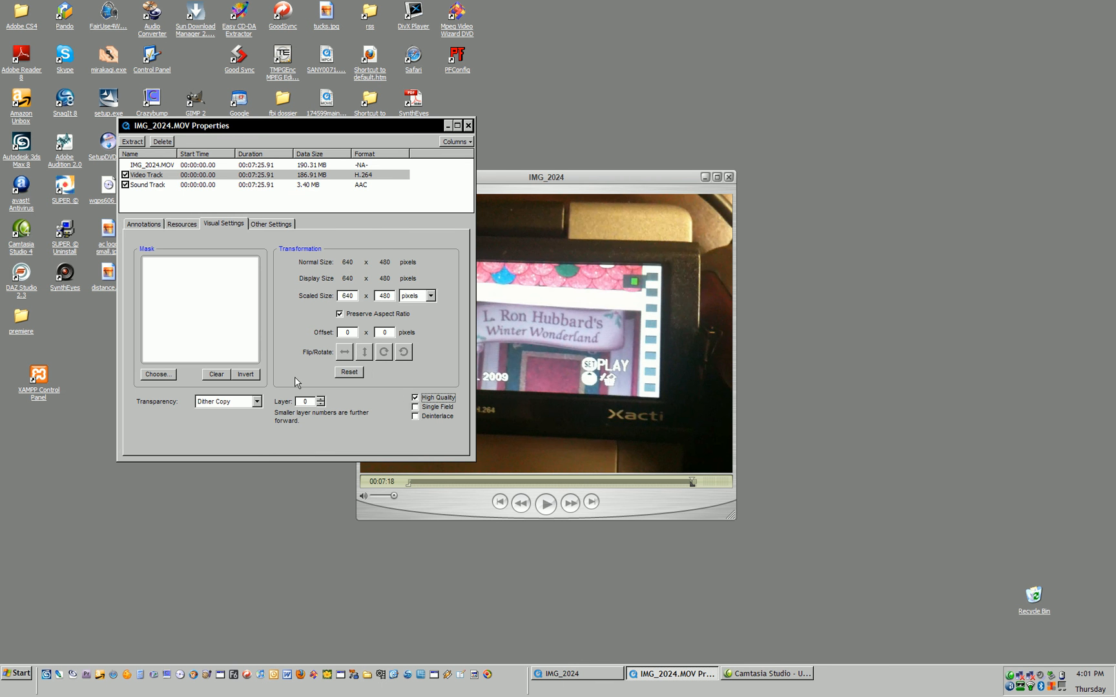
pyautogui.moveTo(243, 279)
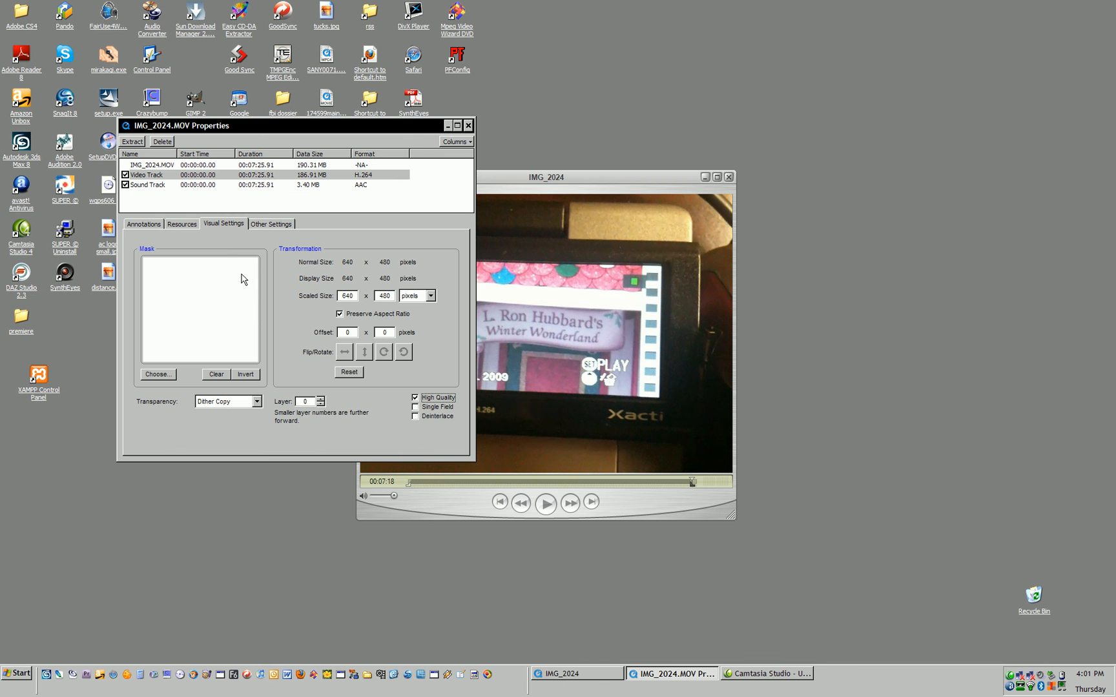
pyautogui.click(143, 223)
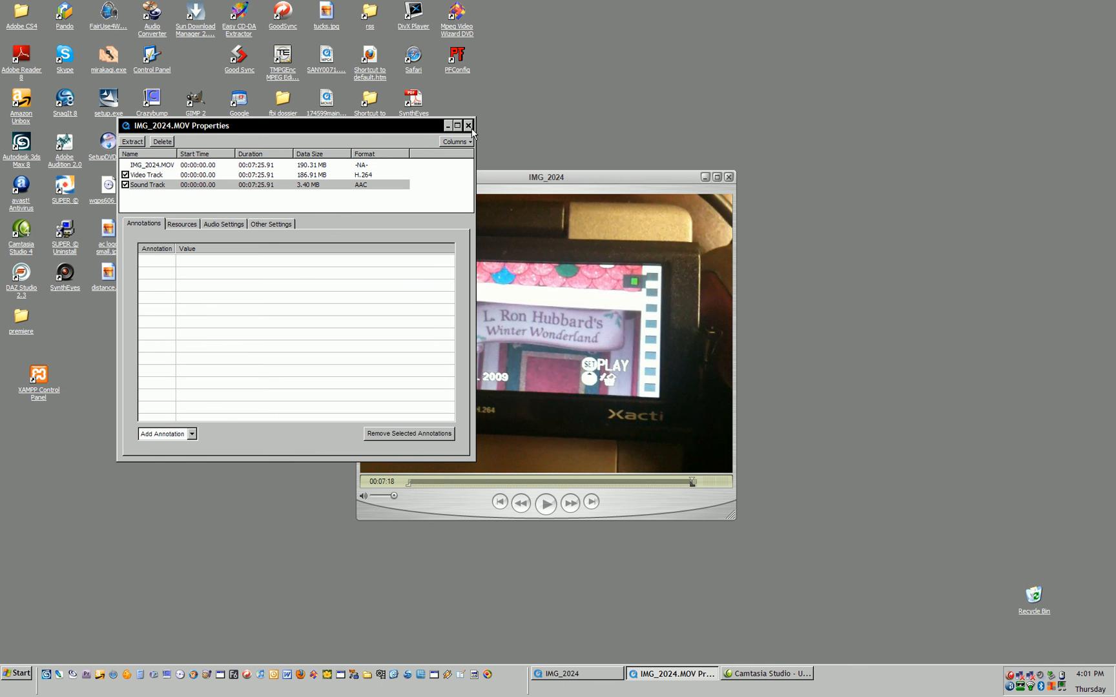
# Step: Close the properties window and bring up the File menu
pyautogui.click(469, 125)
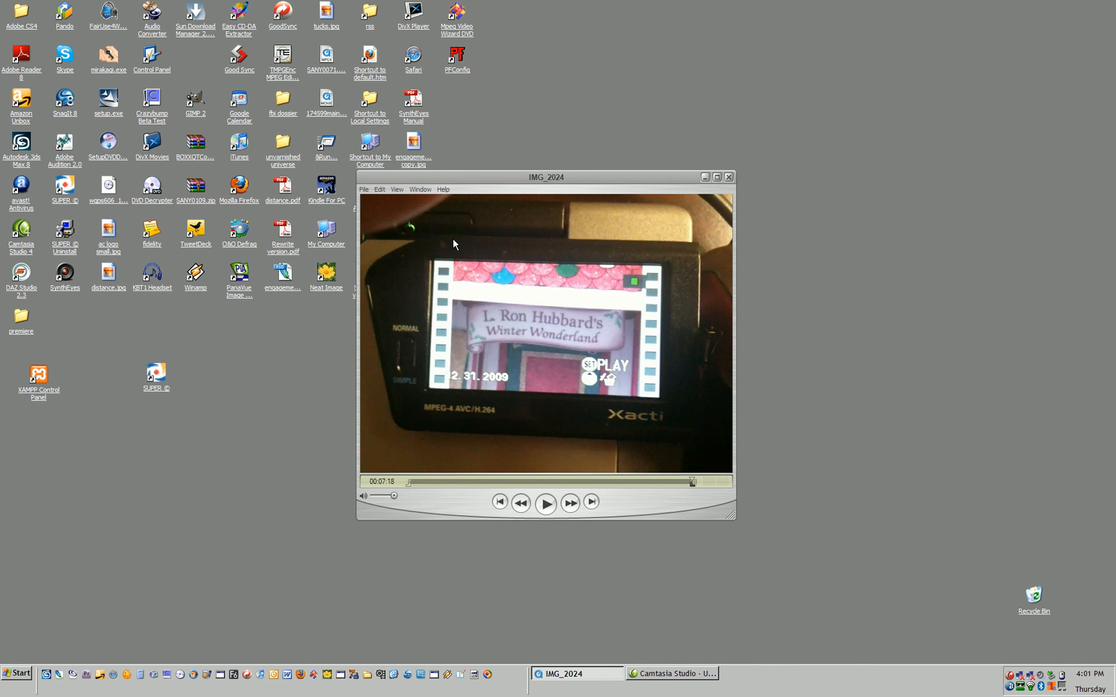
pyautogui.moveTo(489, 368)
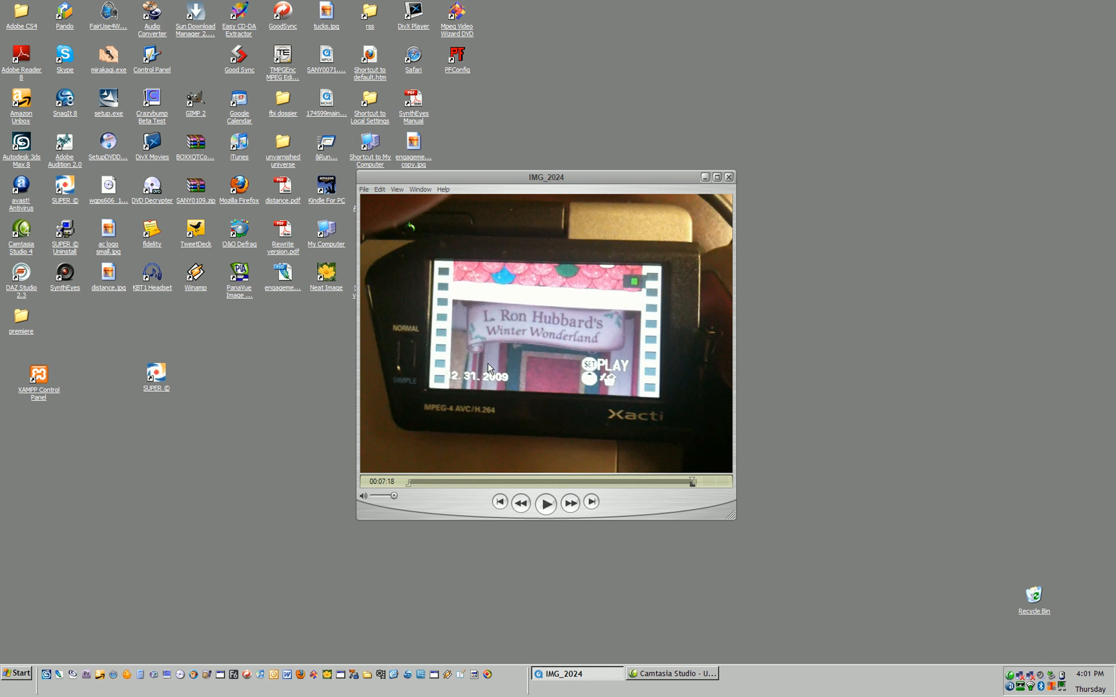
pyautogui.moveTo(364, 190)
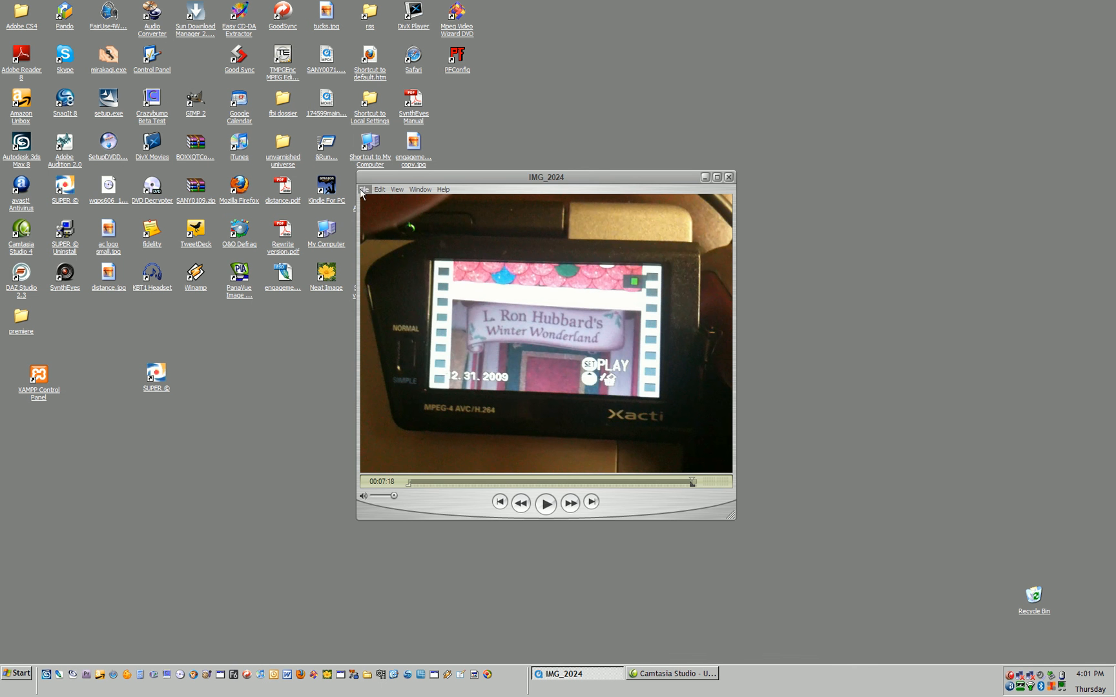
pyautogui.click(364, 189)
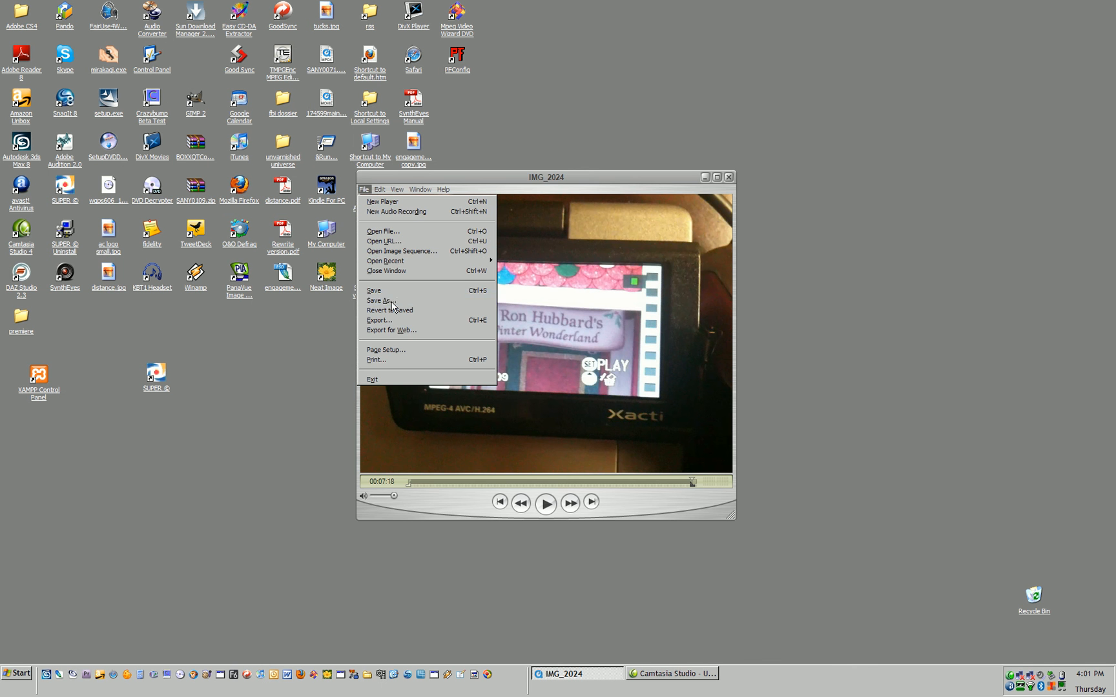
# Step: Start Save As and browse to FreeAgent (P:) > video dawgs > content
pyautogui.click(379, 301)
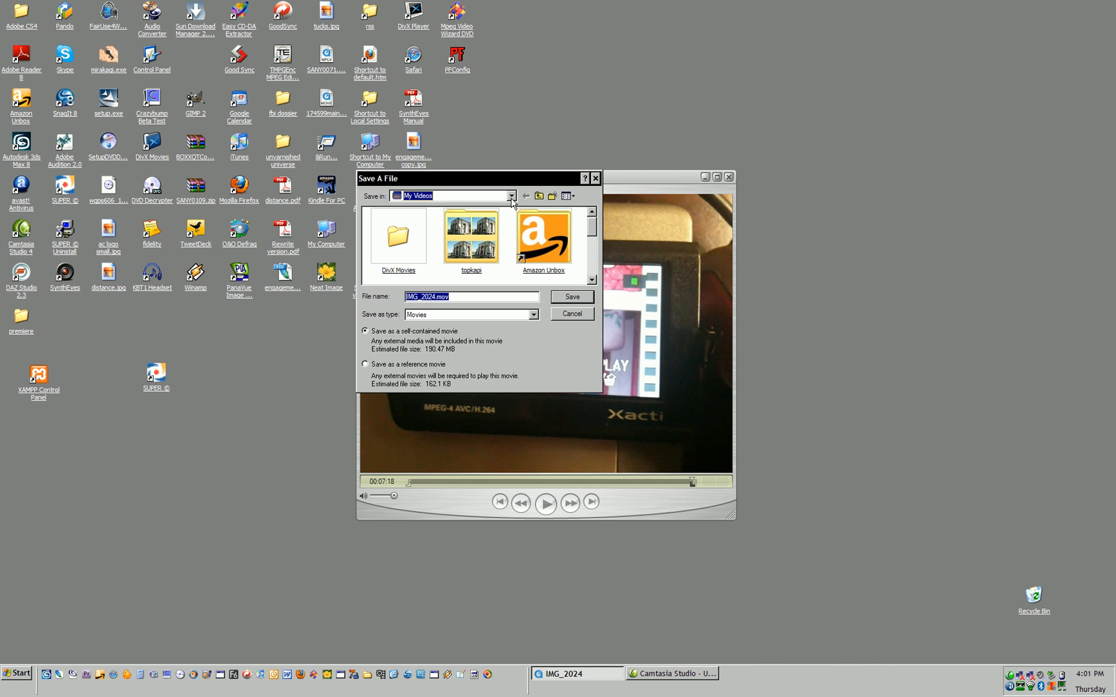
pyautogui.click(512, 196)
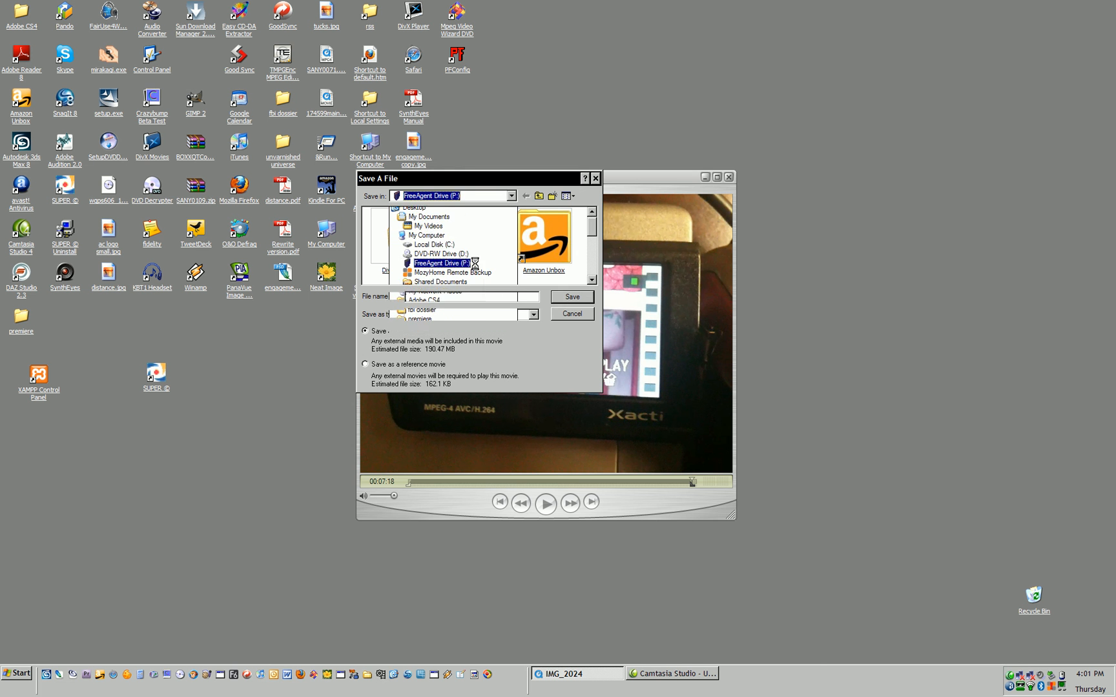
pyautogui.click(442, 262)
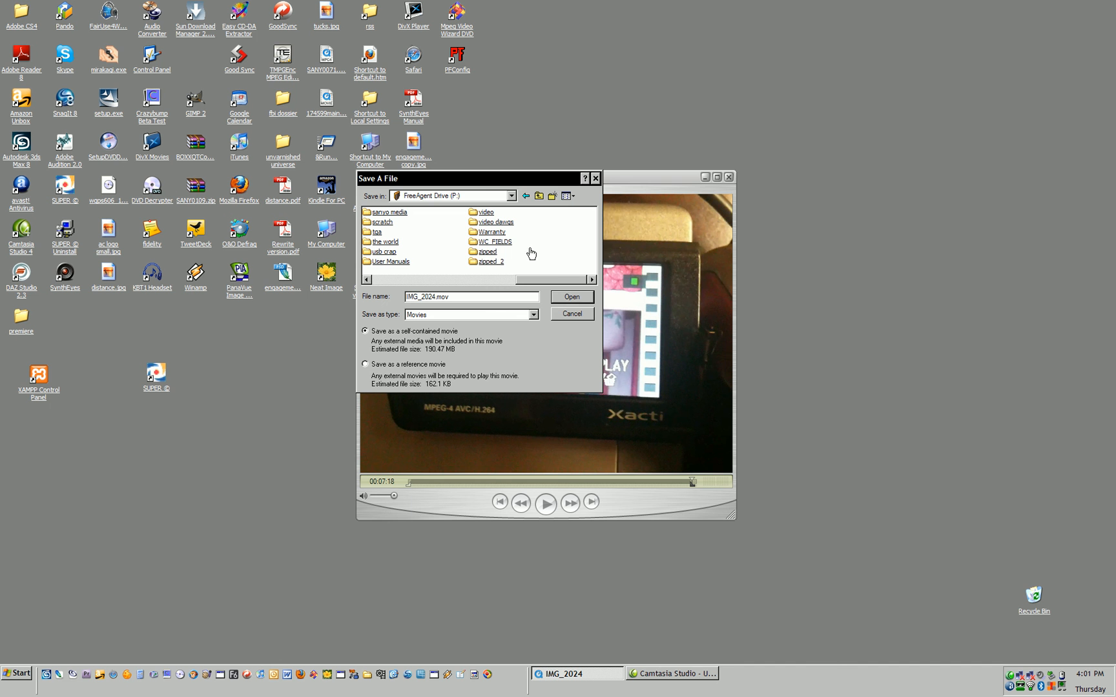
pyautogui.doubleClick(494, 220)
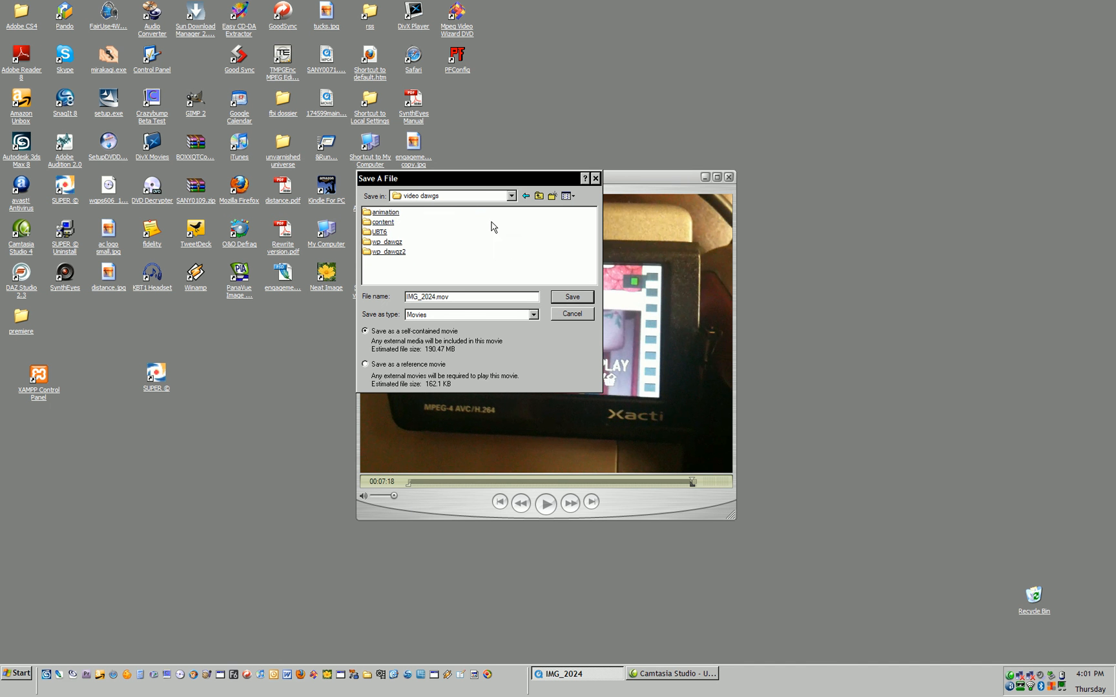
pyautogui.click(383, 221)
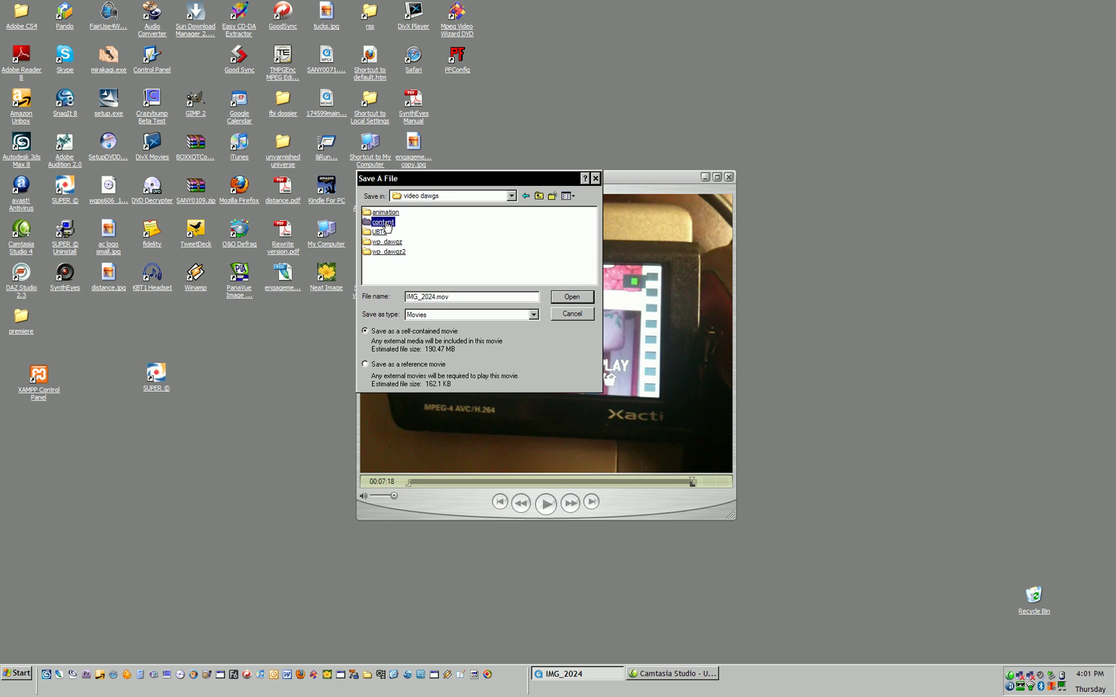
pyautogui.doubleClick(382, 222)
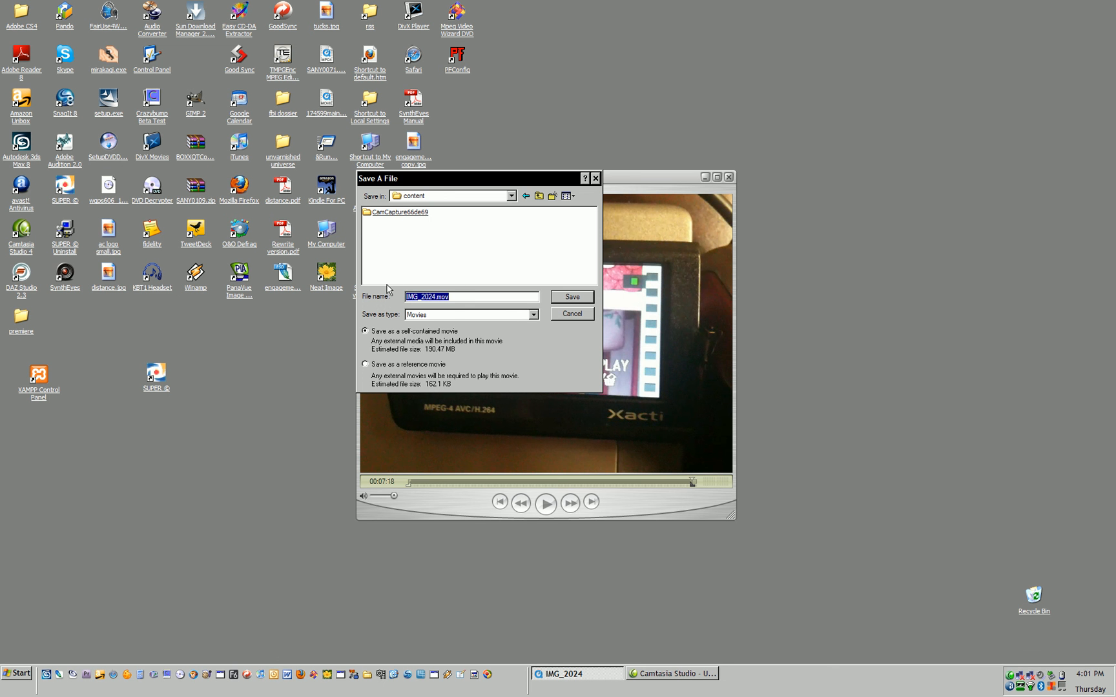
# Step: Name the new file 'xacti demo', kept as a self-contained movie
pyautogui.write('x')
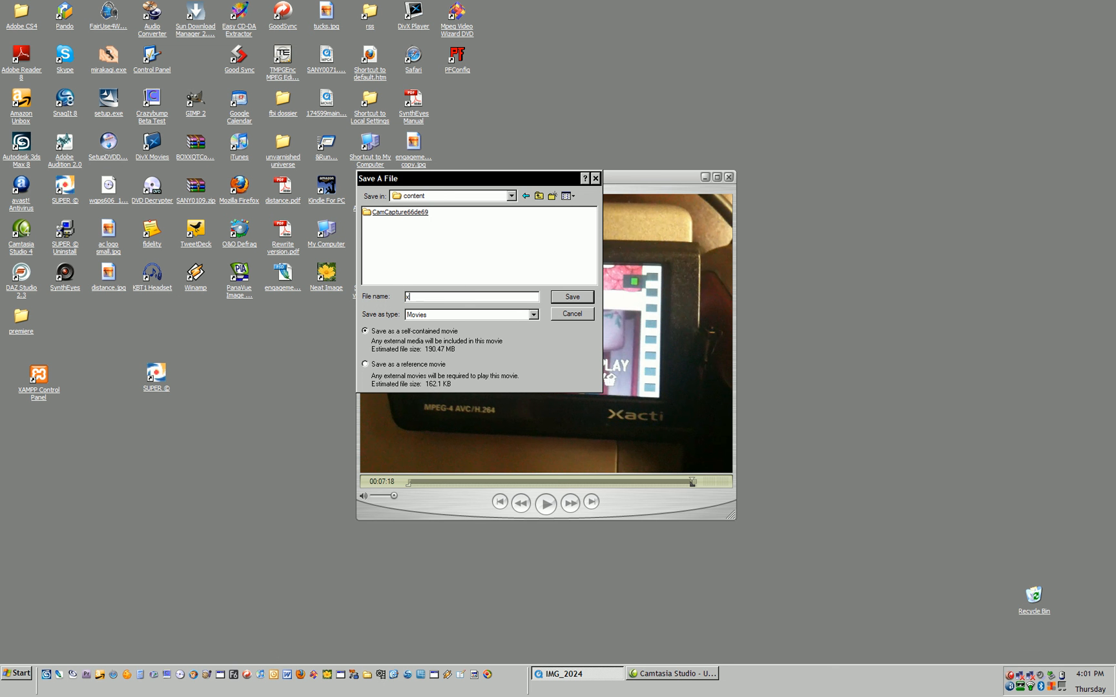
pyautogui.write('acti')
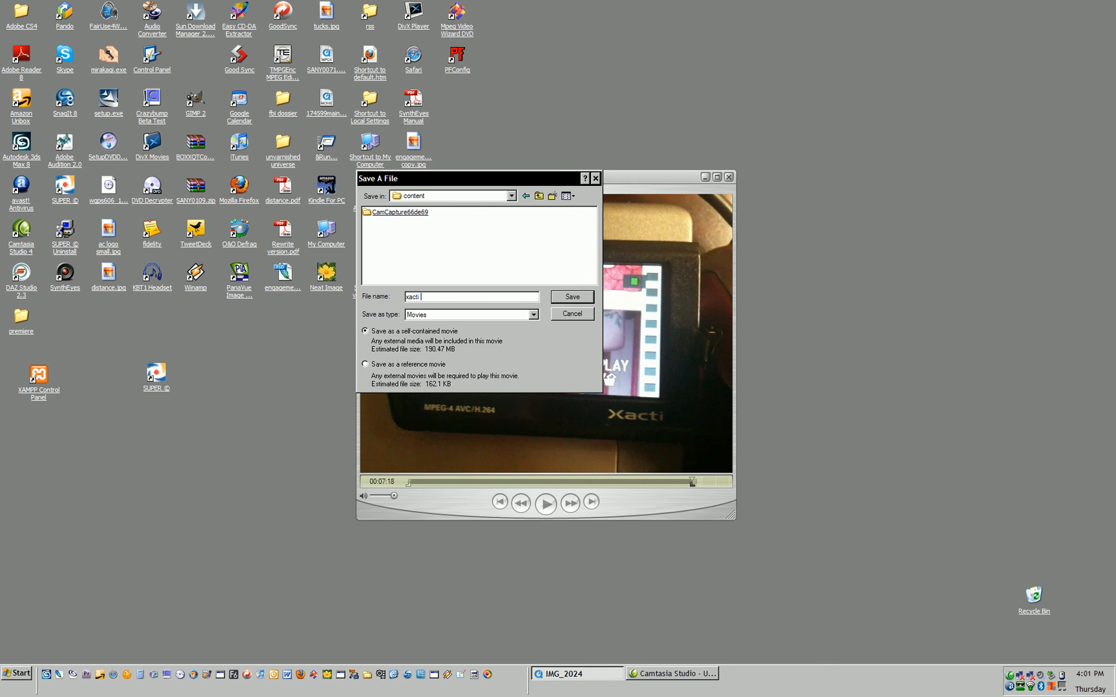
pyautogui.write('demo')
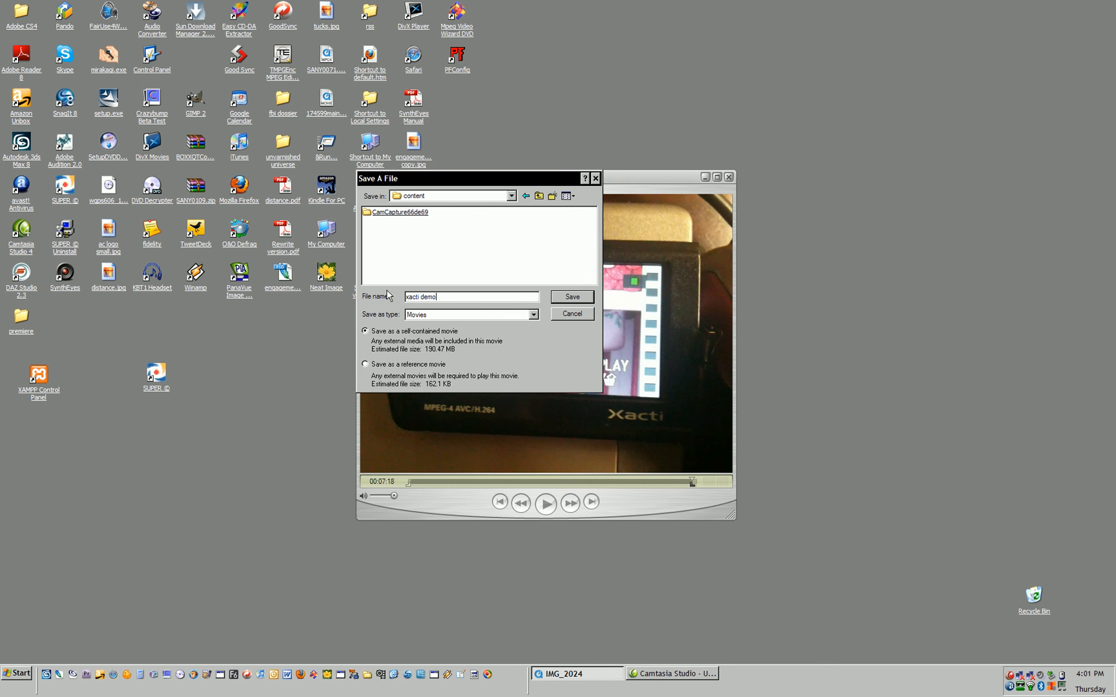
pyautogui.moveTo(439, 357)
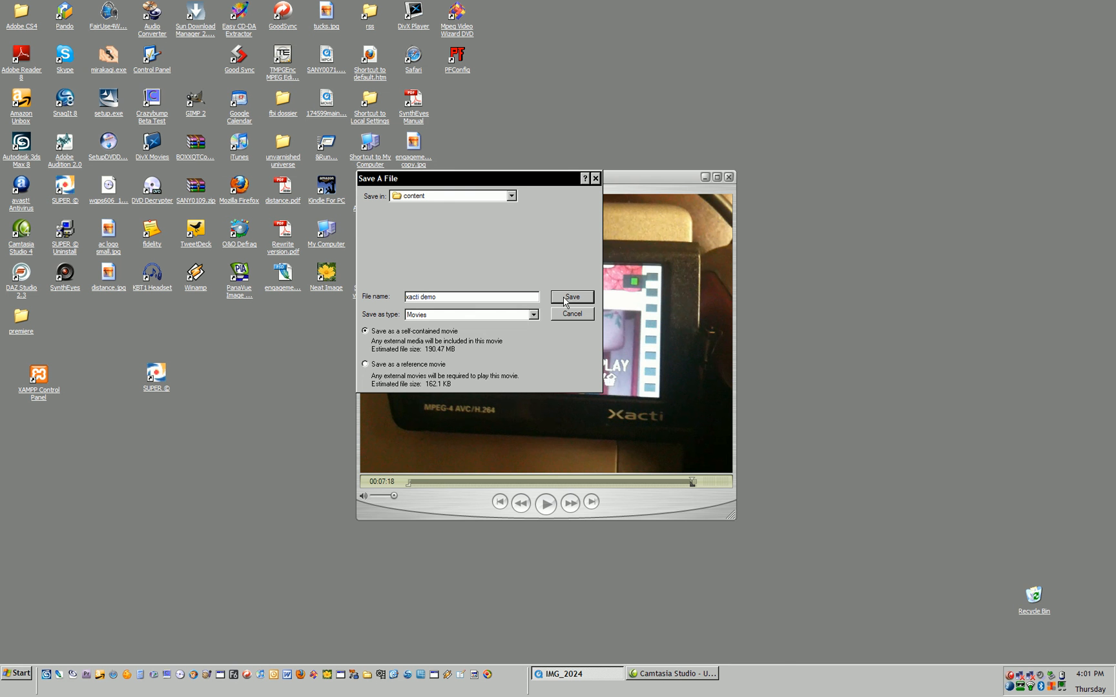
# Step: Save xacti demo.mov and let the flattening finish so it opens in the player
pyautogui.click(571, 297)
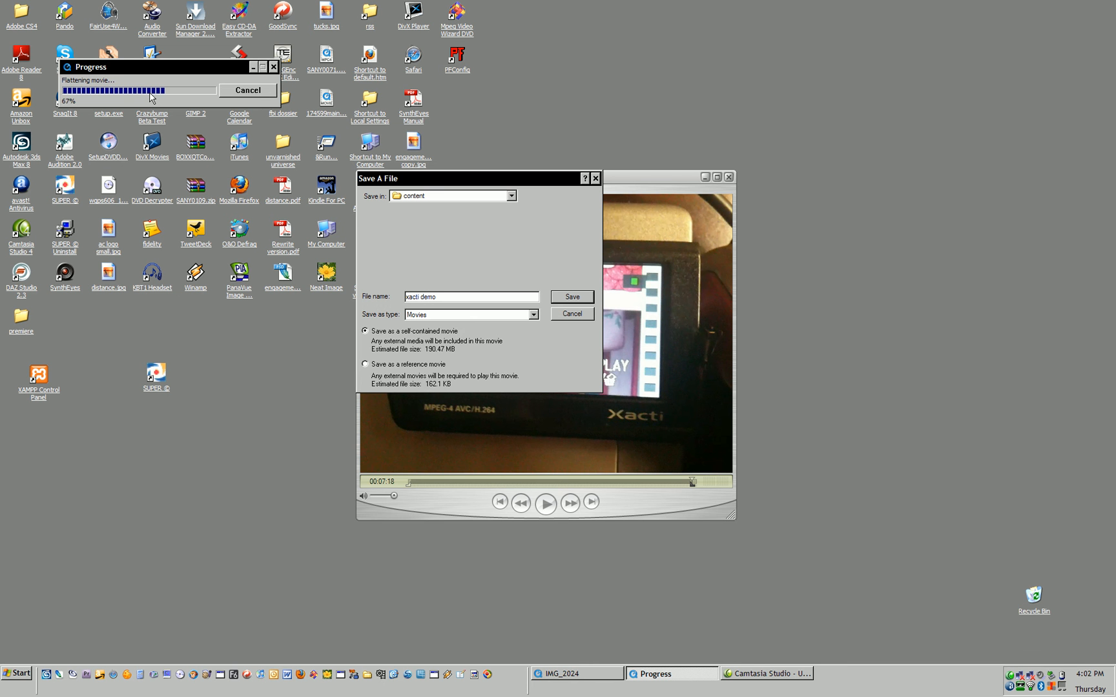
pyautogui.moveTo(263, 137)
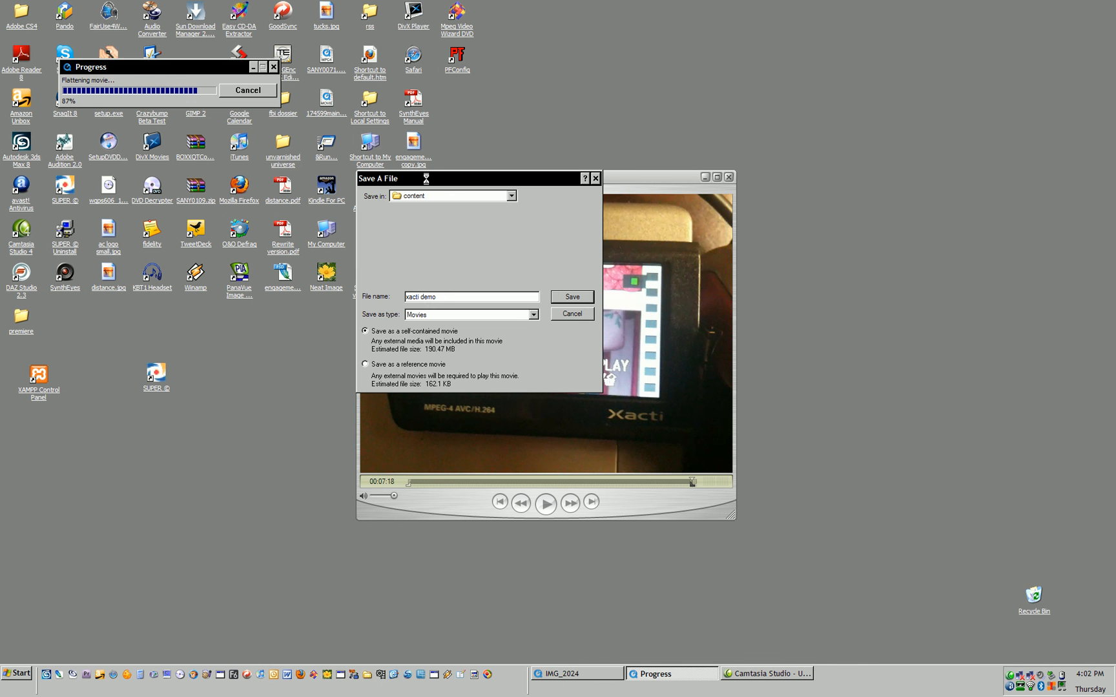
pyautogui.click(570, 297)
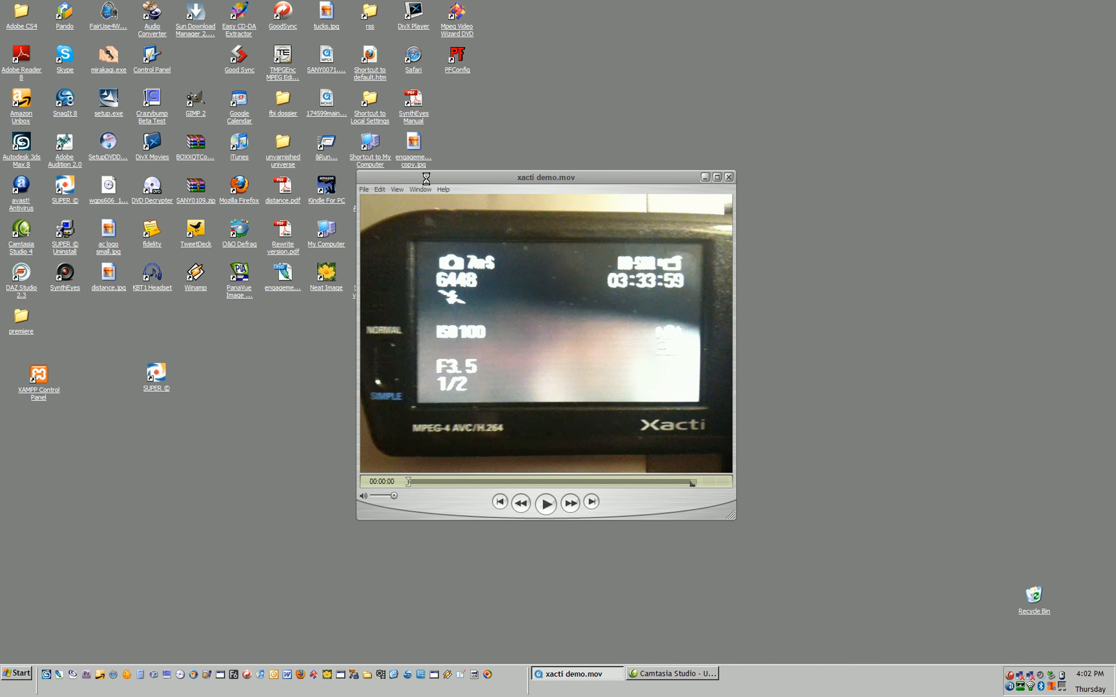
pyautogui.moveTo(473, 291)
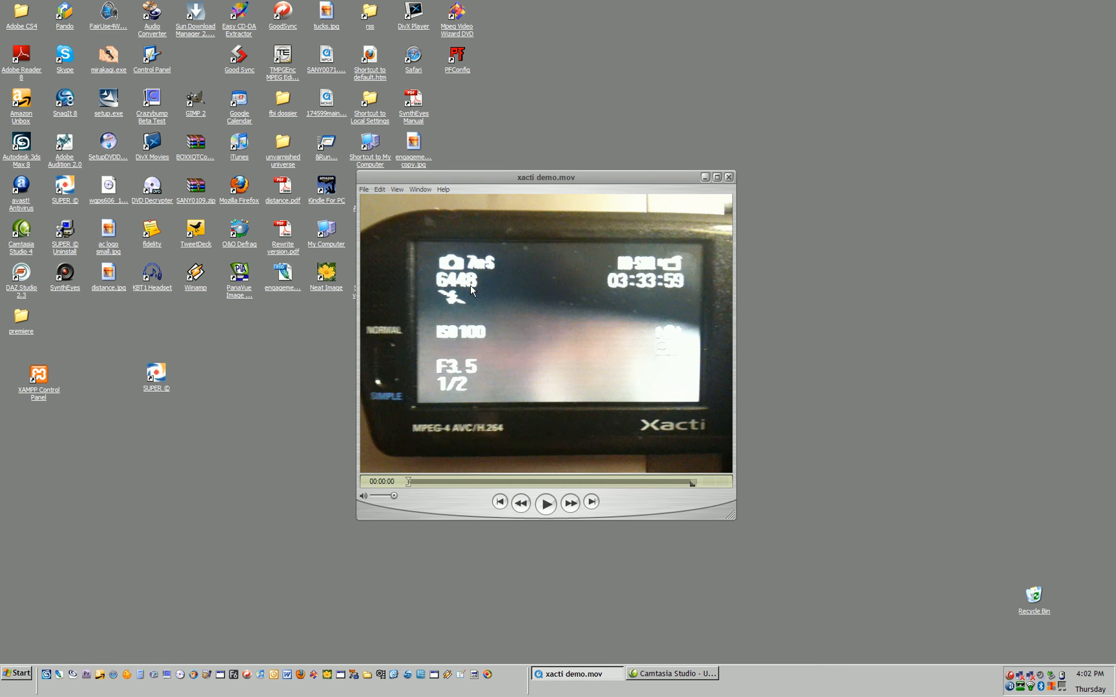
# Step: Play the first seconds of xacti demo.mov upright, then pause it
pyautogui.click(547, 502)
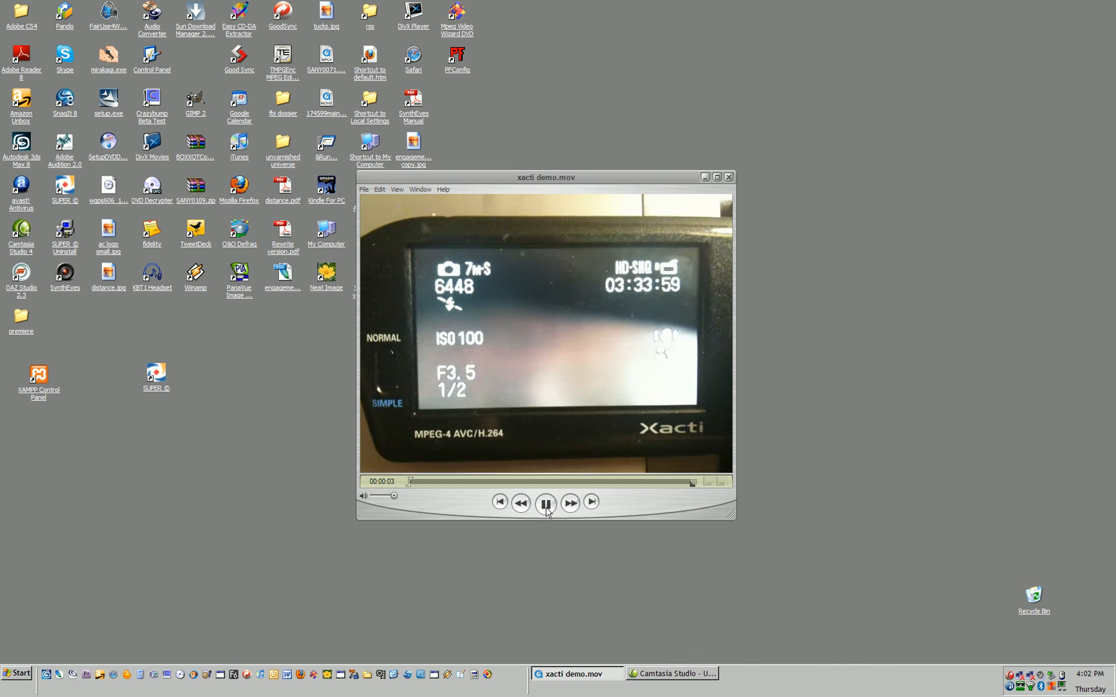
pyautogui.click(546, 502)
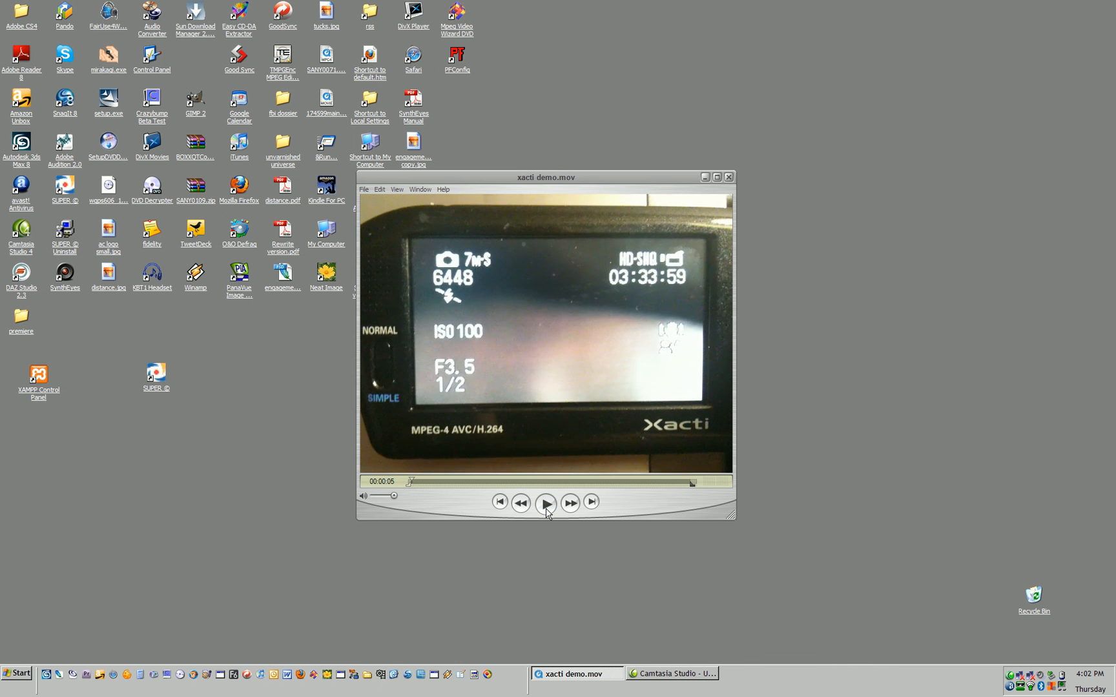